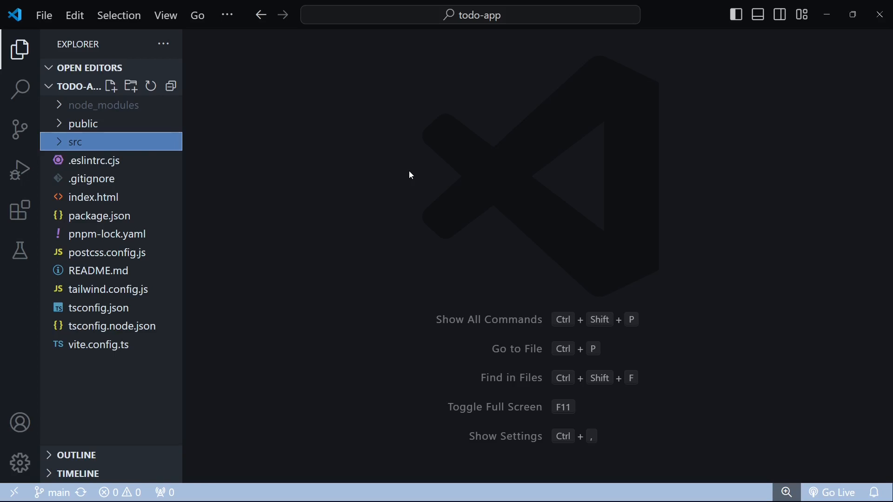
mouse_move(218, 226)
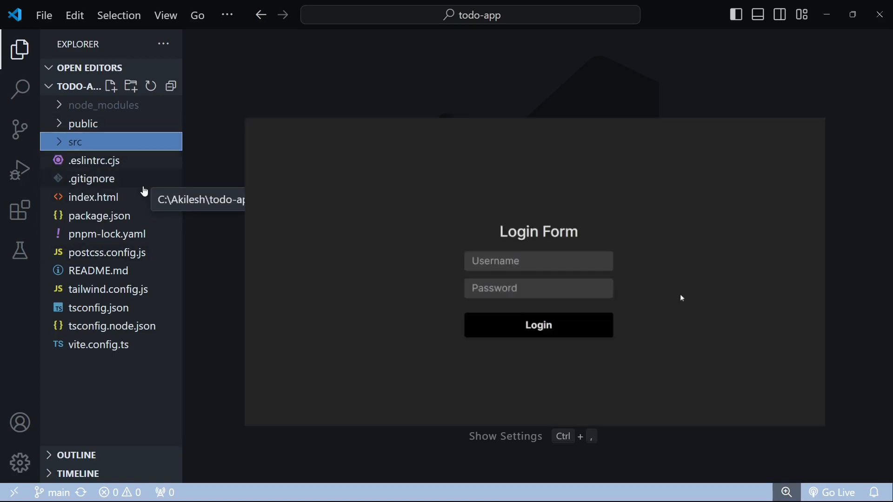
Log into the demo as 'user', then expand src and open components/Login.tsx.
type("user")
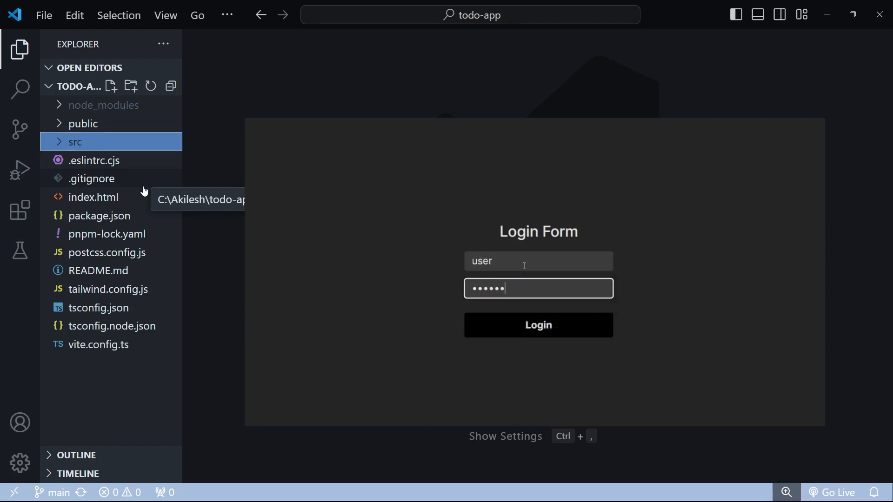
left_click(538, 325)
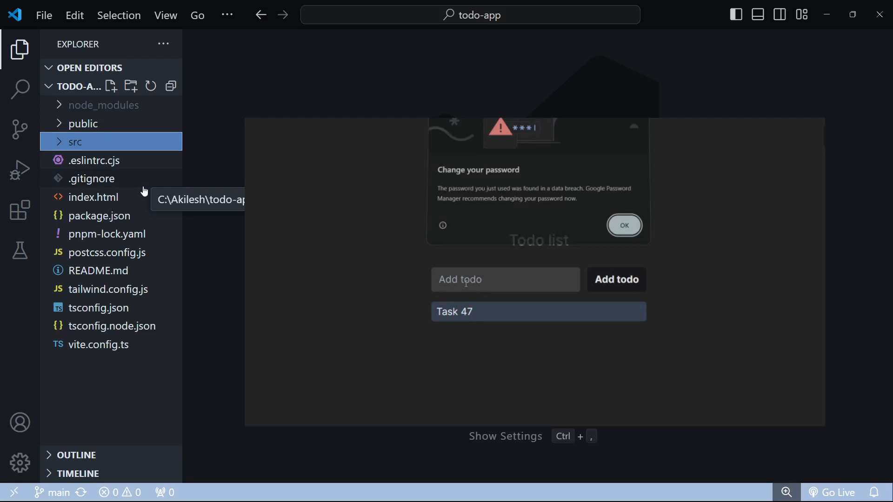
left_click(623, 225)
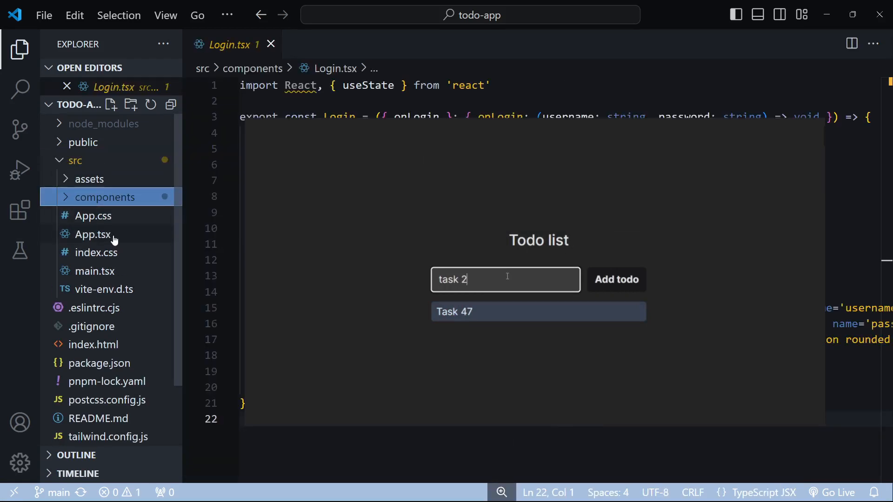
left_click(93, 234)
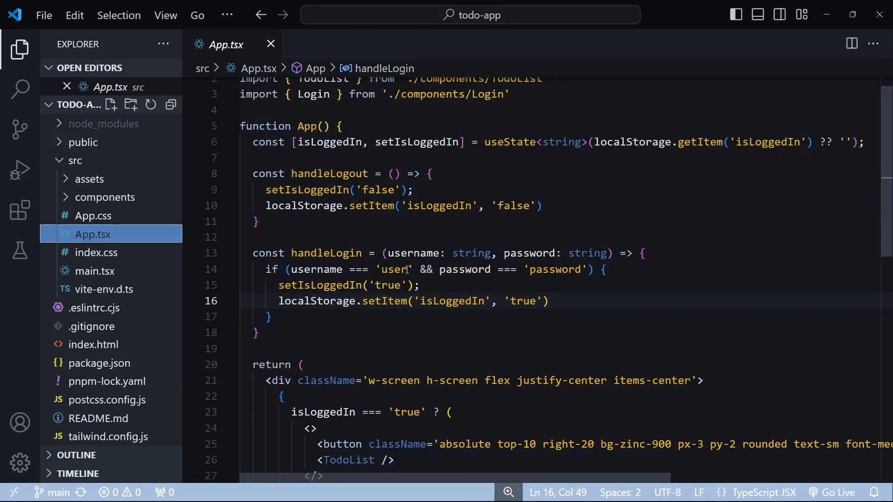
double_click(394, 270)
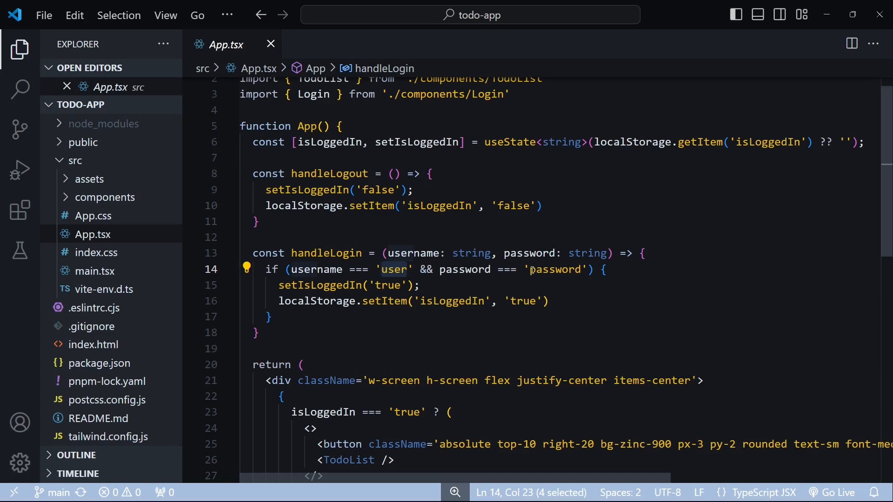
double_click(552, 270)
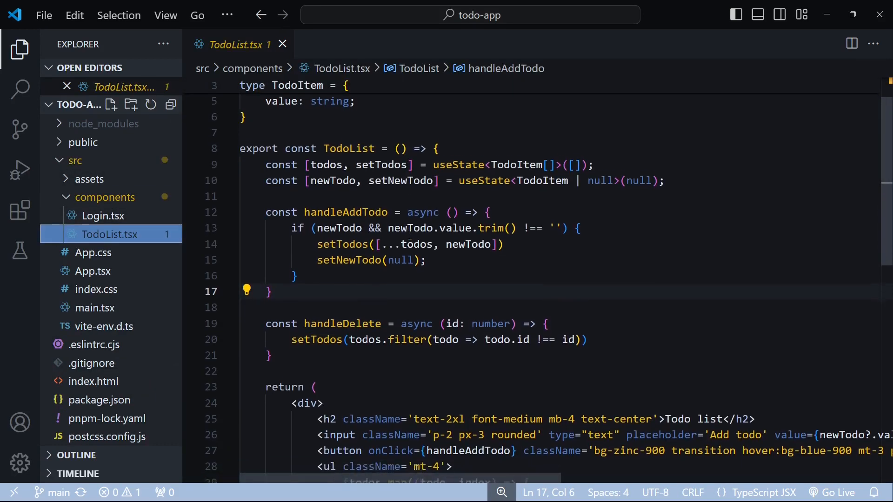
mouse_move(346, 212)
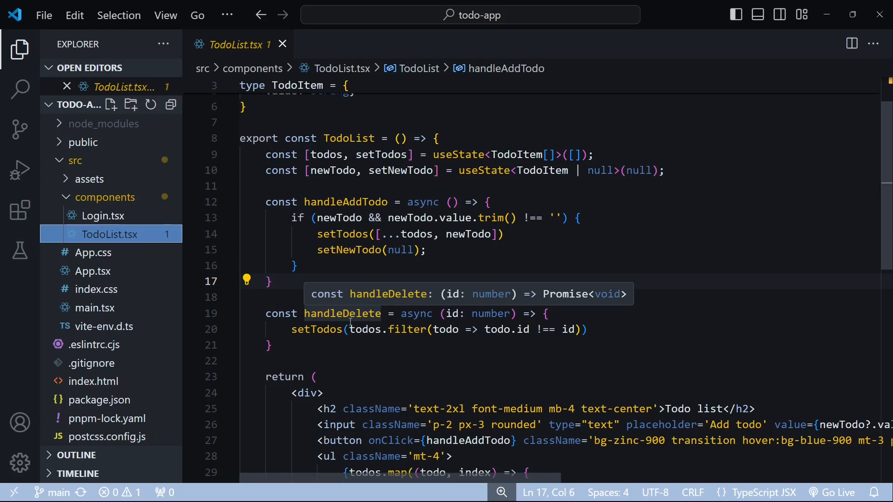
mouse_move(401, 170)
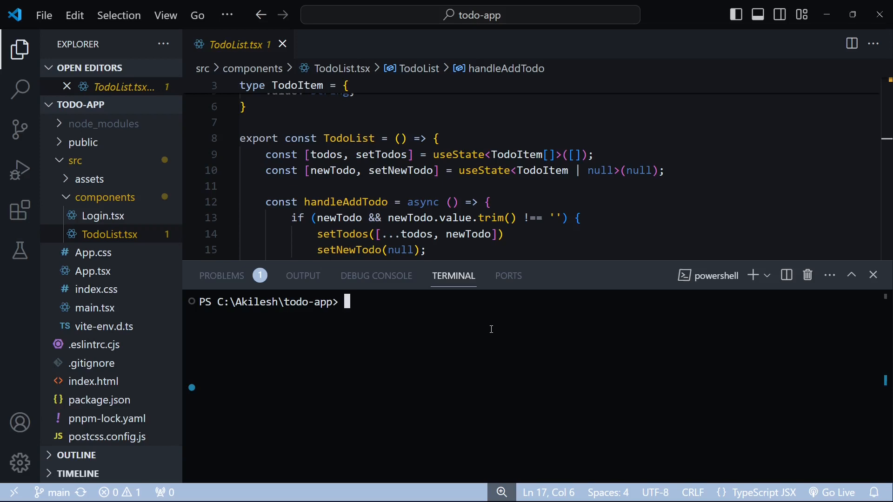
Run pnpm create playwright and answer 'tests' for the test folder prompt.
type("pnpm create playwright")
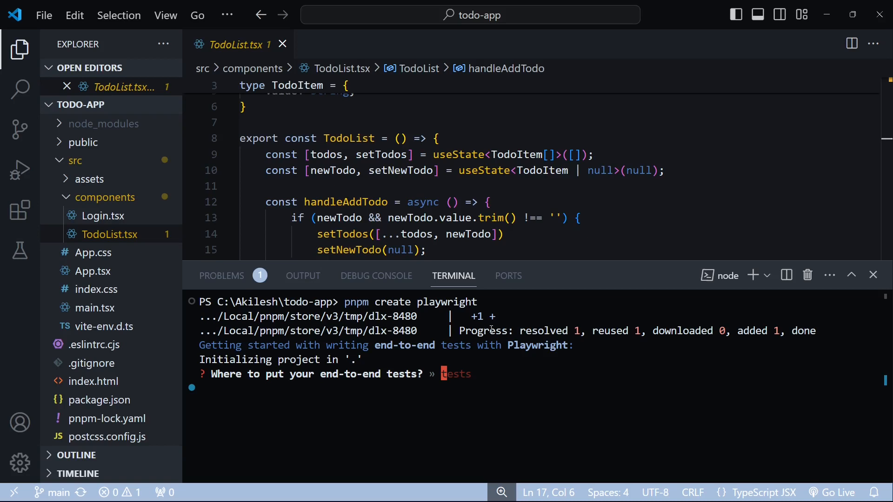
type("fjde")
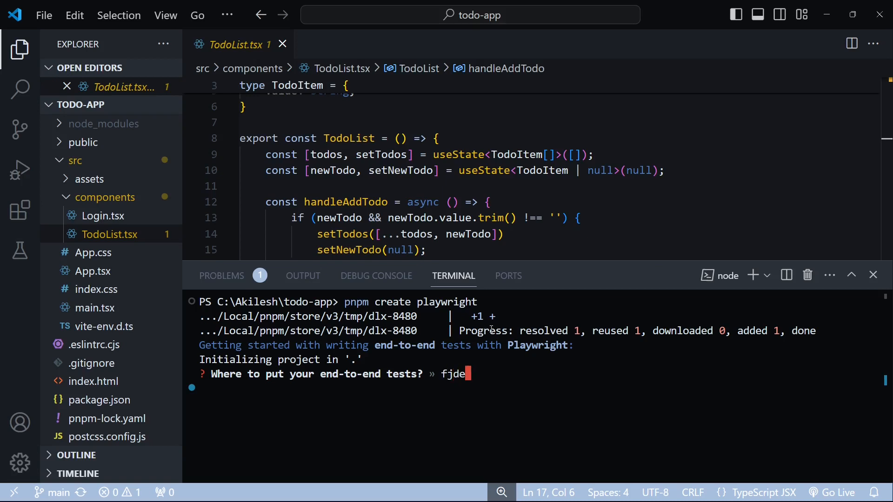
key("Backspace")
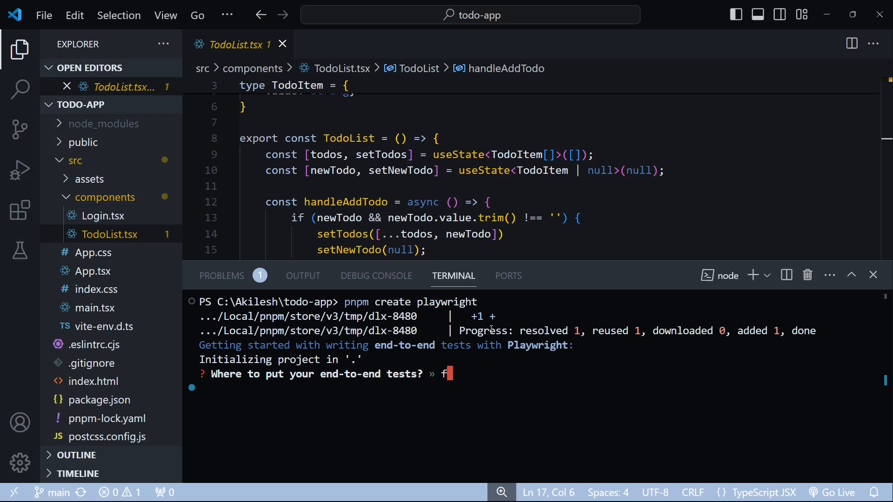
type("ests")
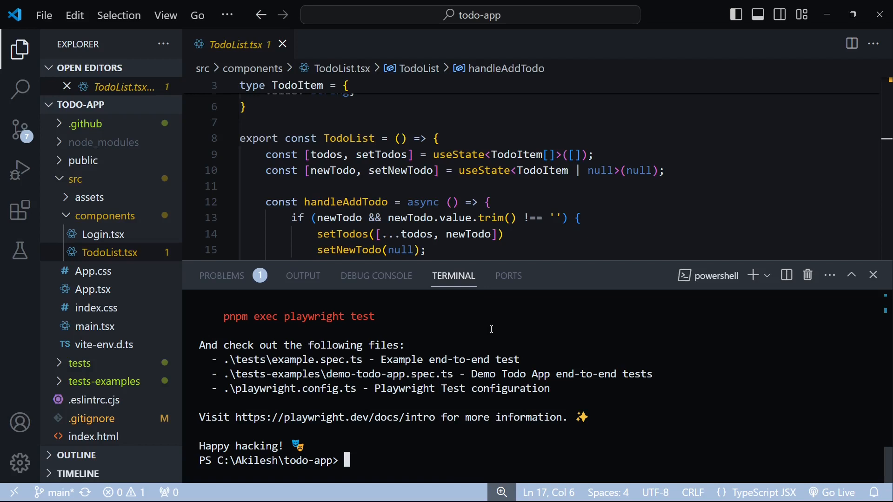
mouse_move(421, 463)
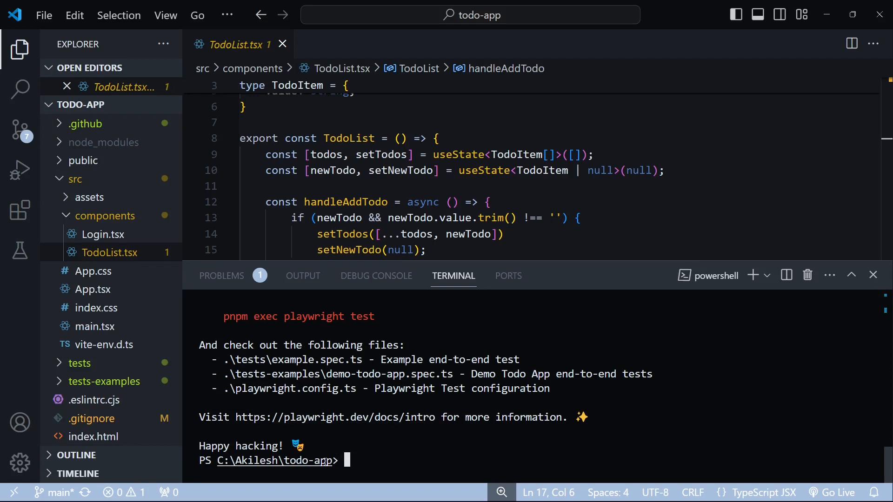
mouse_move(361, 456)
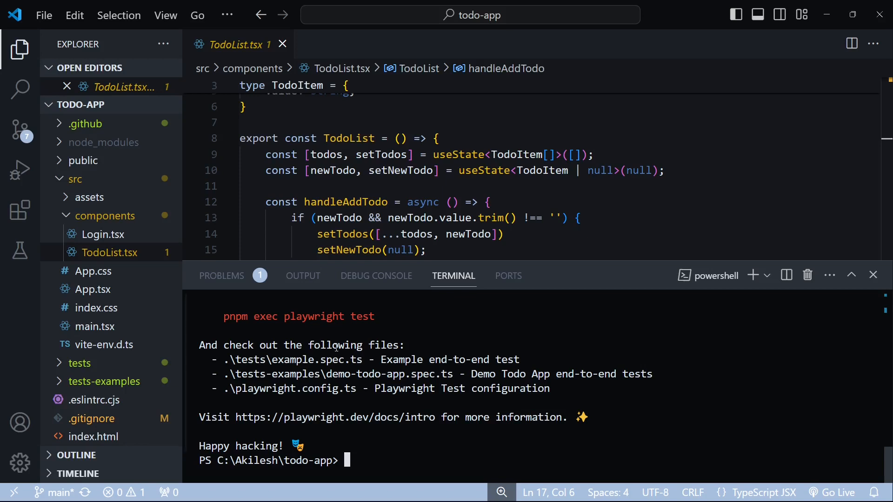
scroll("down", 3)
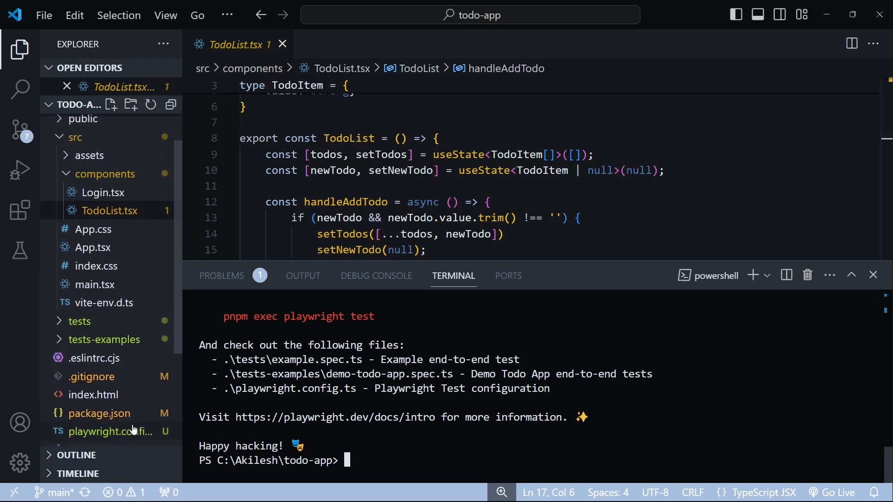
left_click(99, 413)
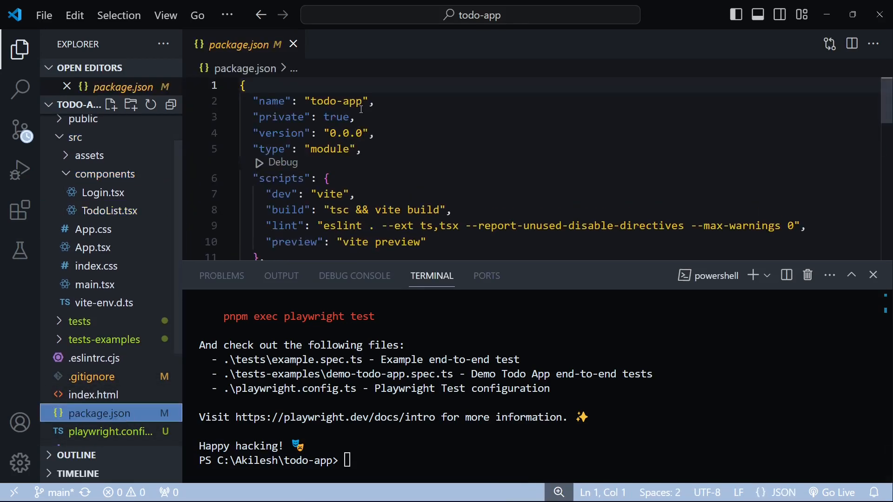
scroll("down", 3)
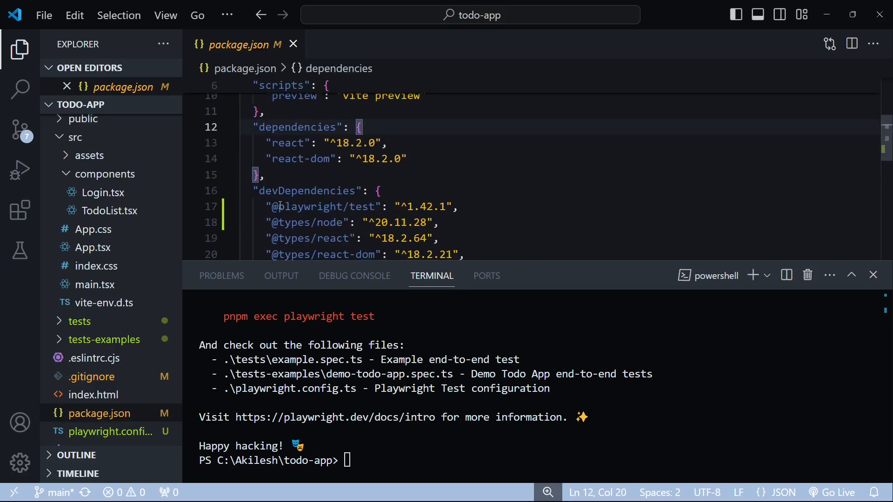
double_click(319, 207)
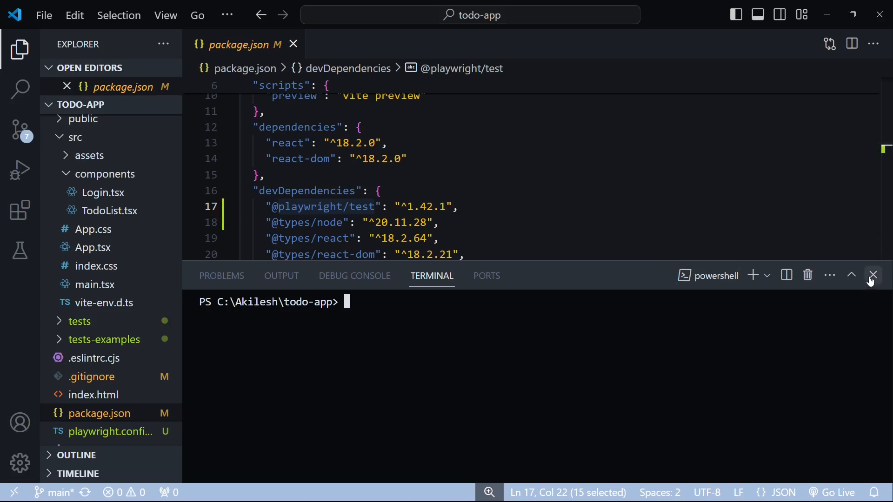
left_click(872, 275)
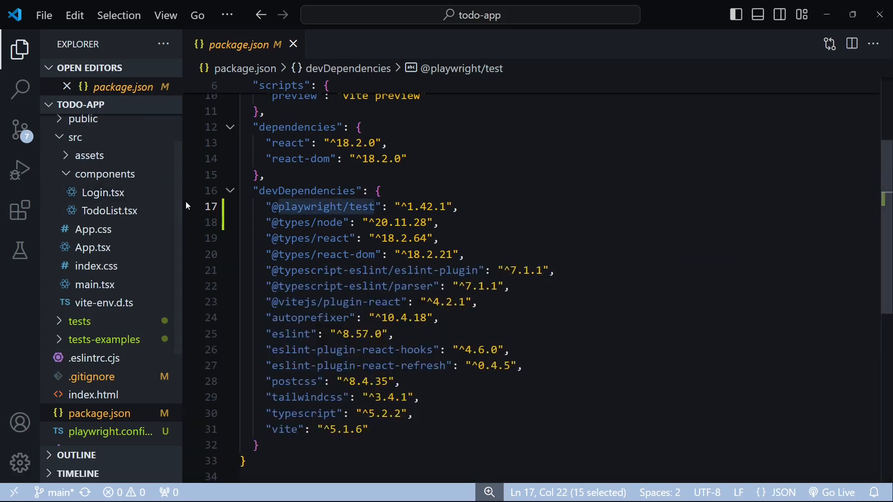
left_click(74, 136)
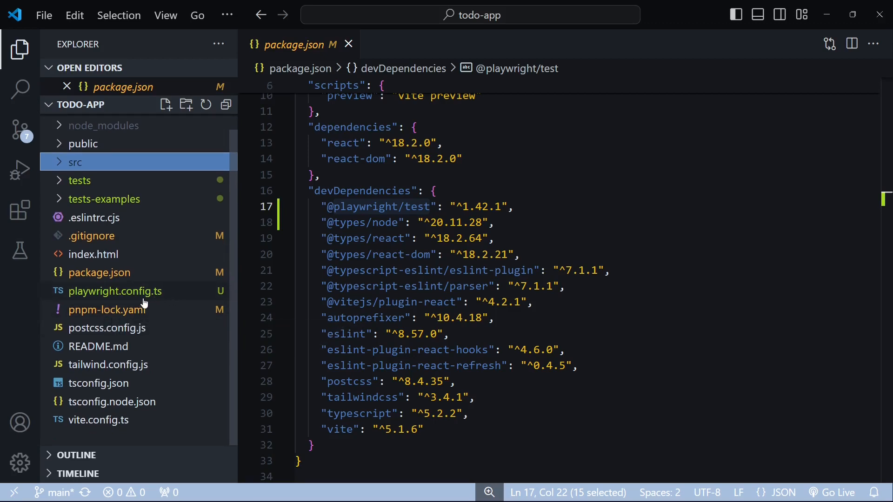
Scroll through playwright.config.ts from testDir and html reporter down to the browser projects.
left_click(113, 291)
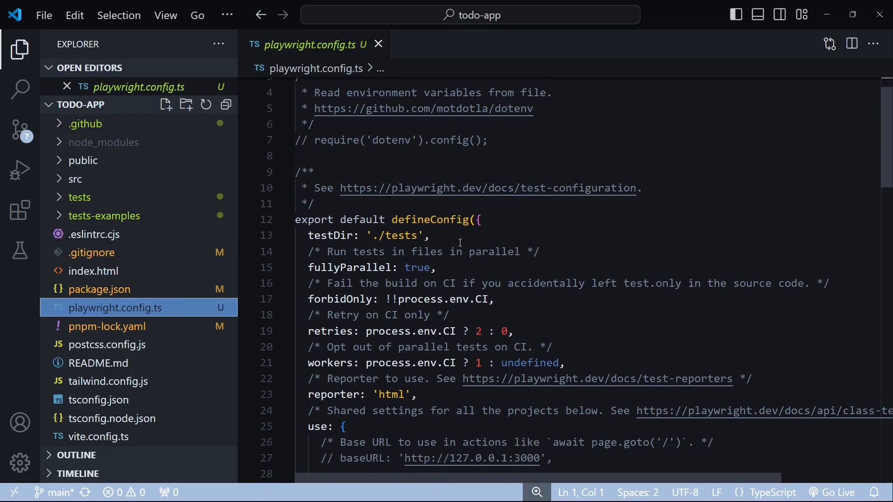
scroll("down", 3)
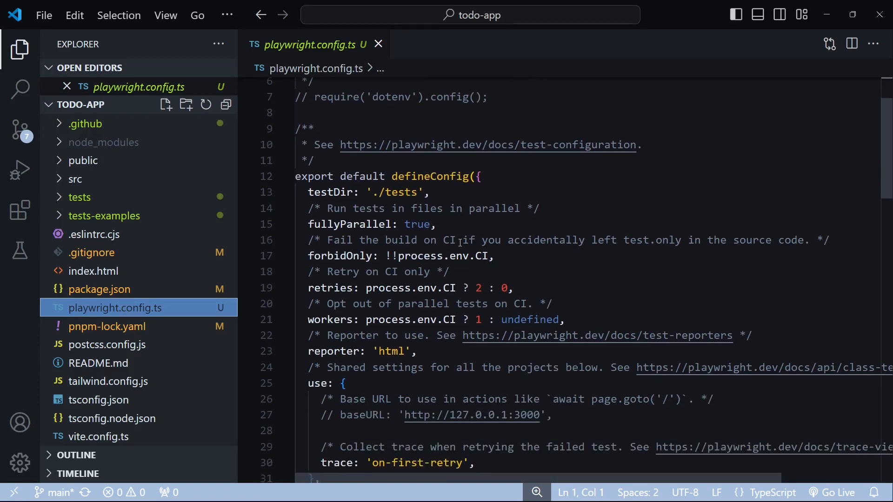
scroll("down", 3)
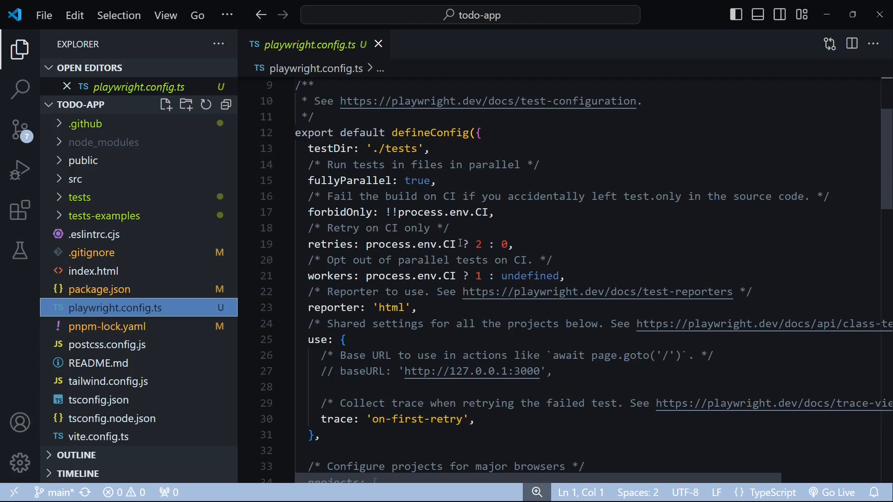
scroll("down", 3)
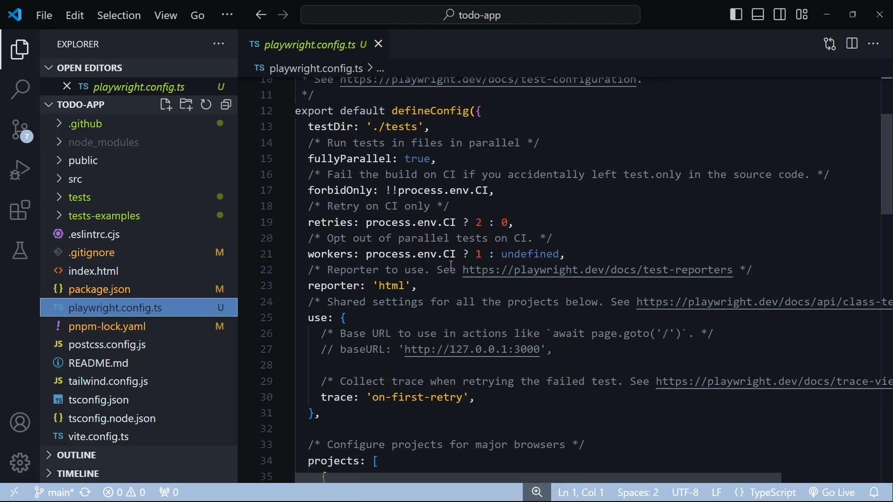
scroll("down", 3)
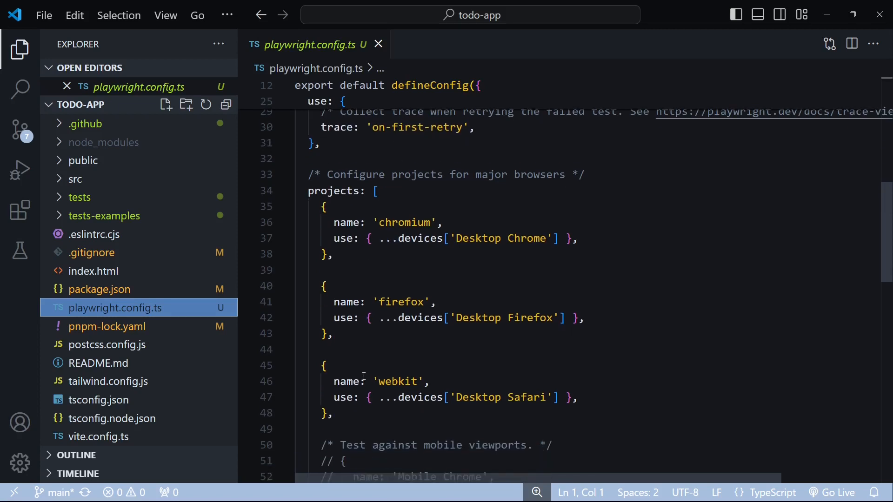
scroll("down", 3)
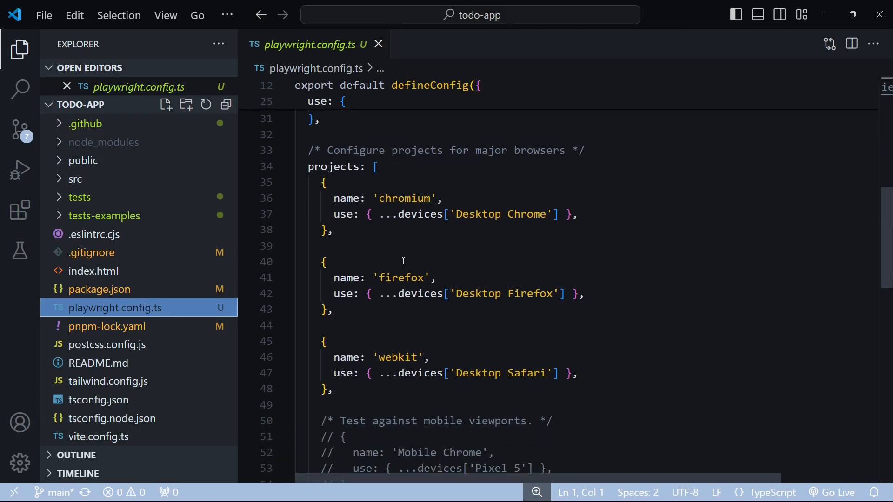
mouse_move(504, 214)
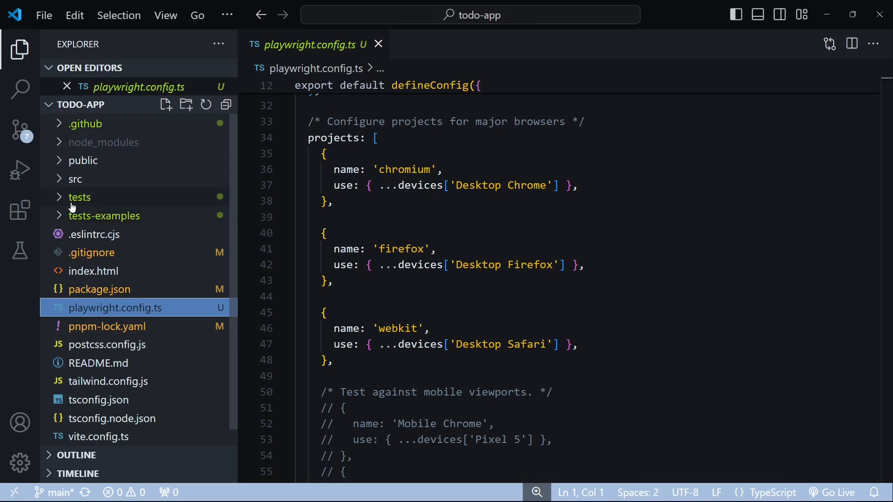
mouse_move(105, 215)
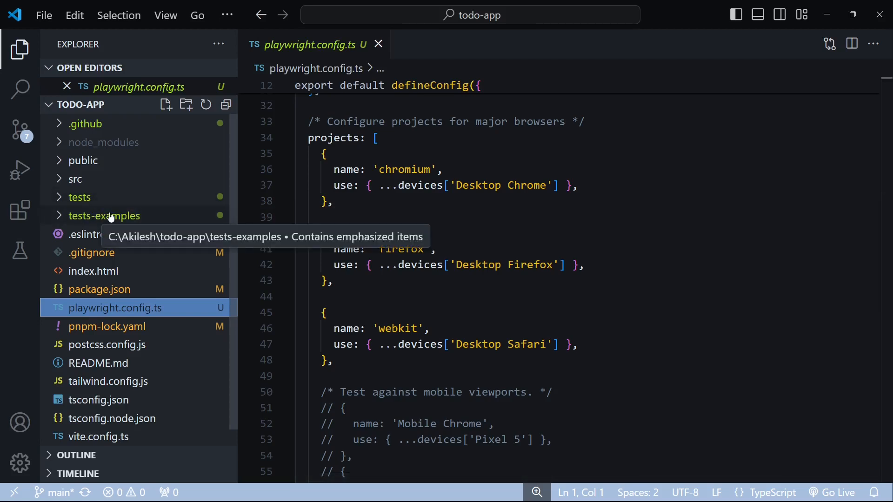
Expand the tests folder to reveal example.spec.ts and scroll back up in the config.
left_click(79, 197)
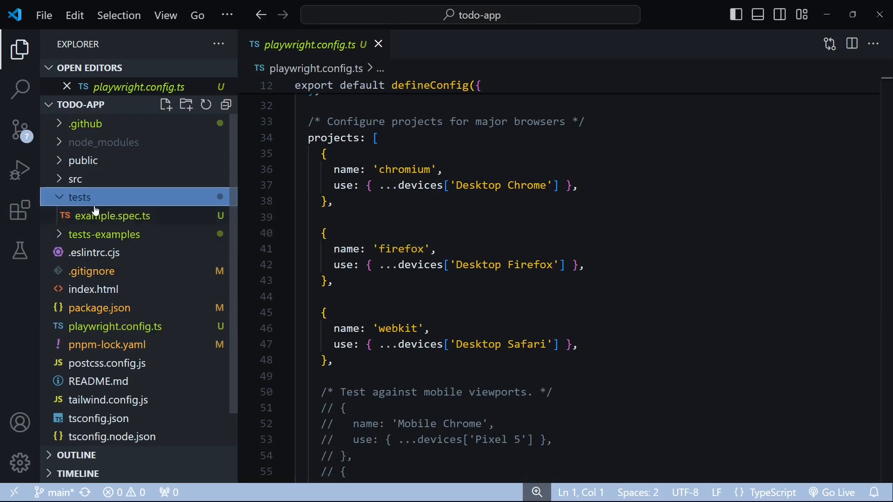
mouse_move(113, 216)
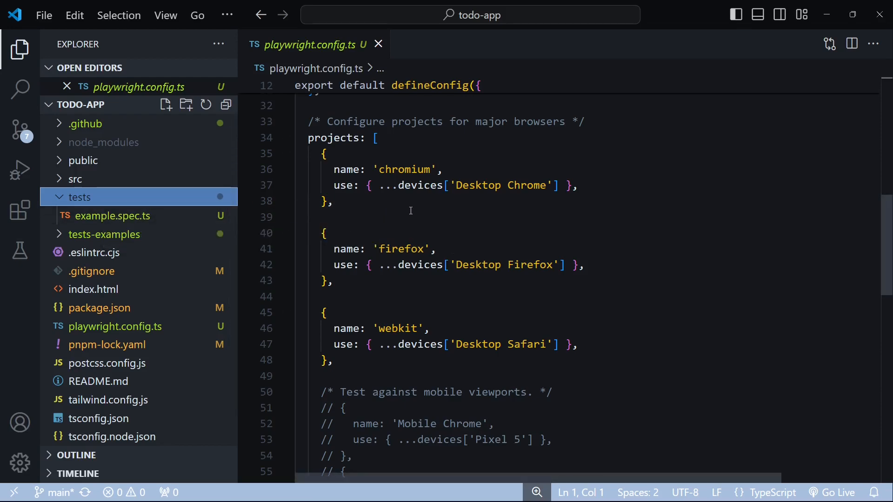
scroll("up", 3)
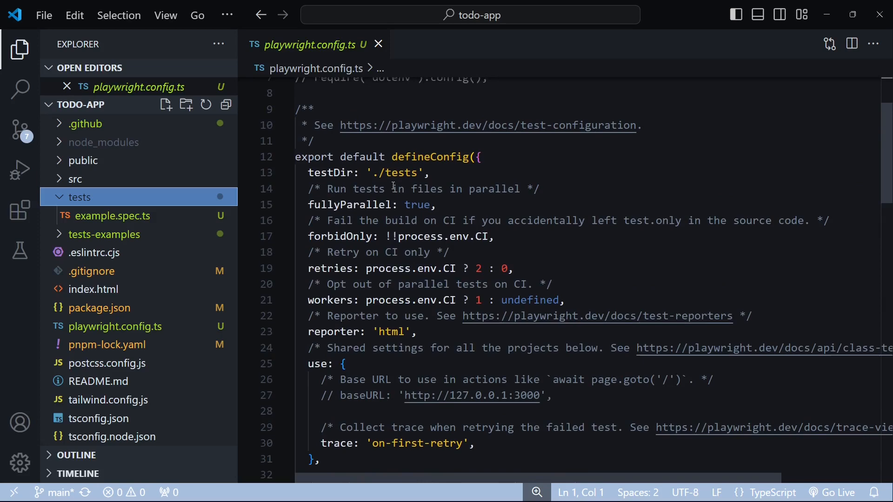
mouse_move(330, 173)
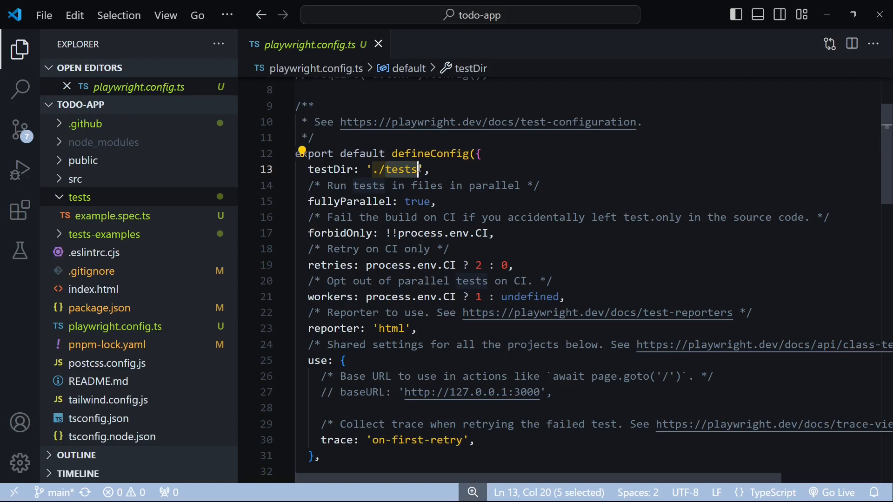
mouse_move(488, 177)
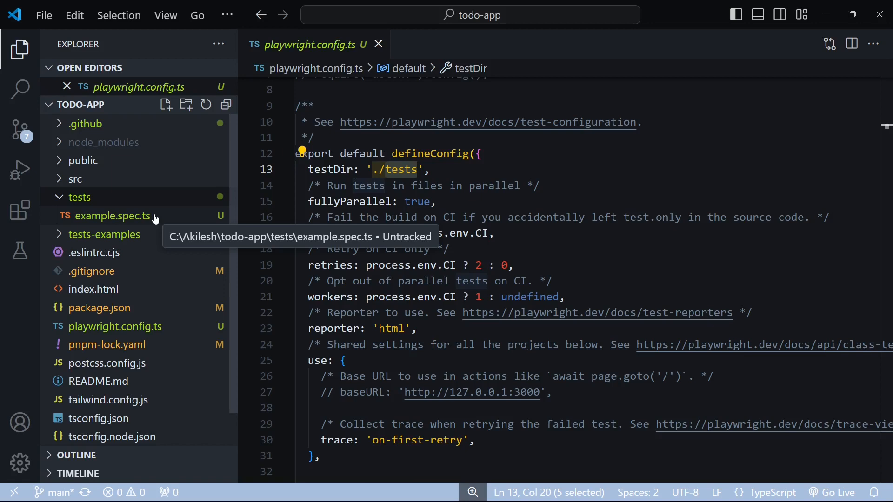
mouse_move(423, 184)
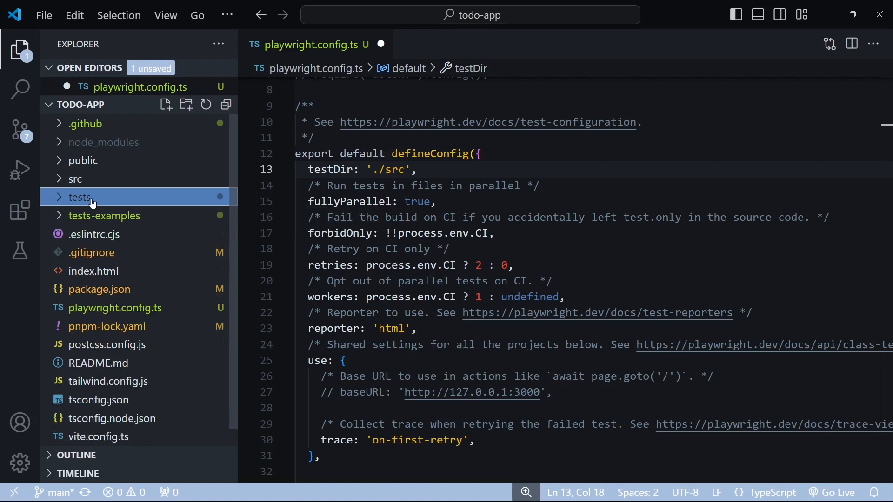
Move the tests folder into src, confirm the move, and return to the testDir value.
left_click(75, 179)
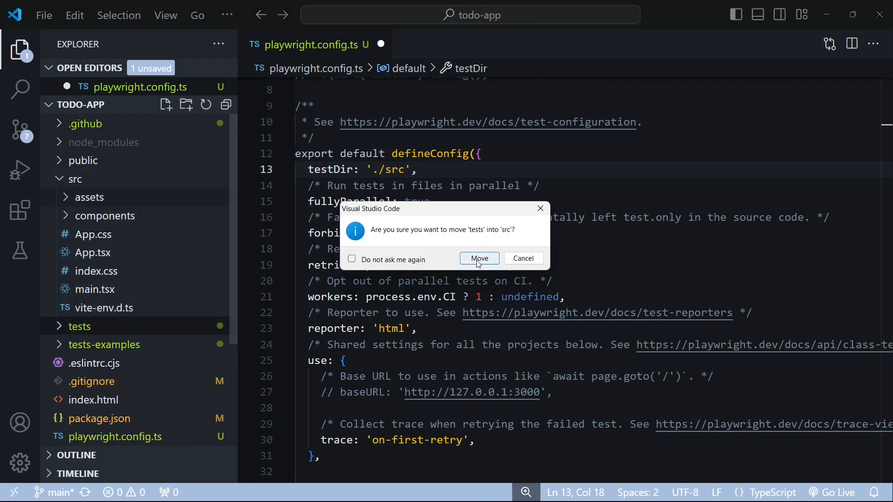
left_click(479, 257)
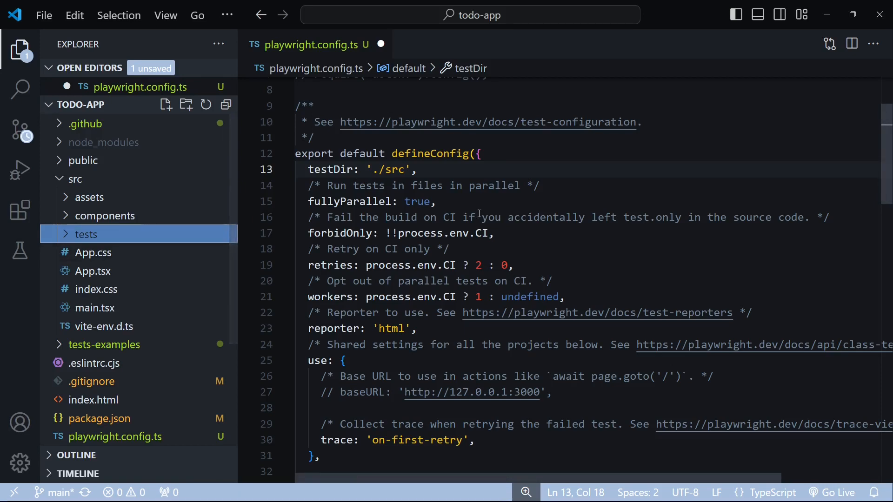
left_click(511, 217)
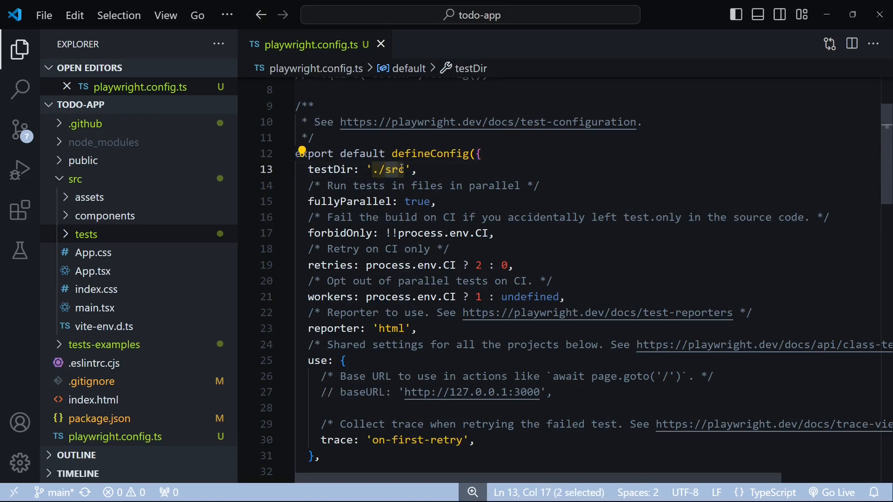
mouse_move(402, 207)
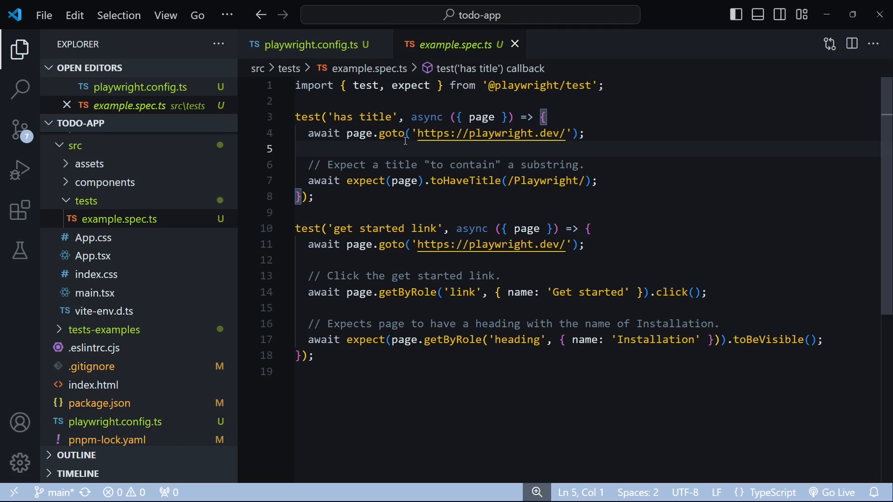
mouse_move(549, 191)
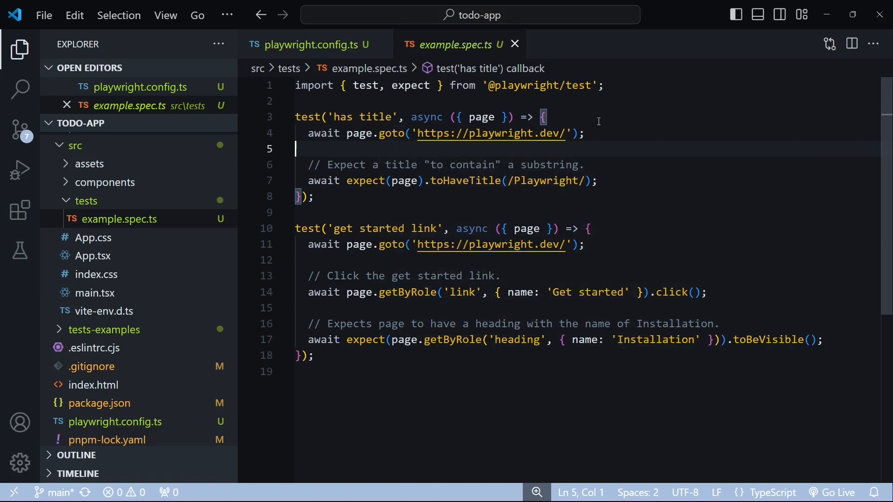
mouse_move(621, 183)
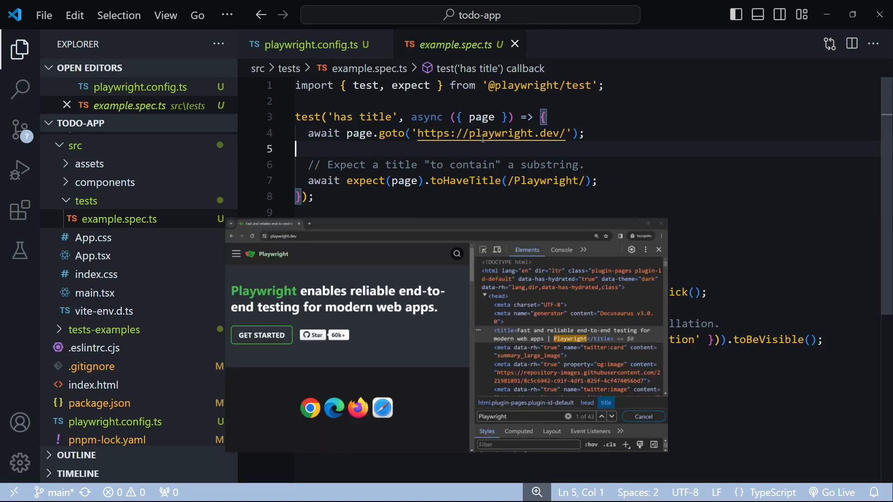
mouse_move(490, 133)
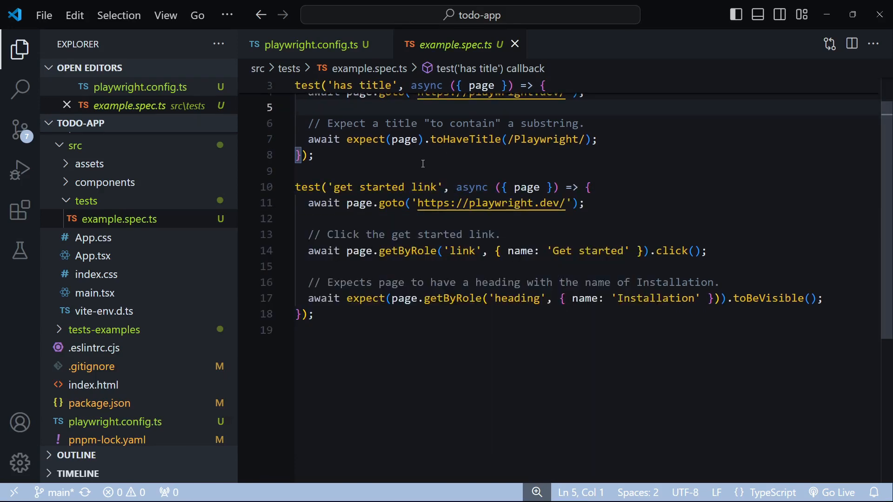
Read the get started link test and its Installation heading expectation in example.spec.ts.
left_click(364, 217)
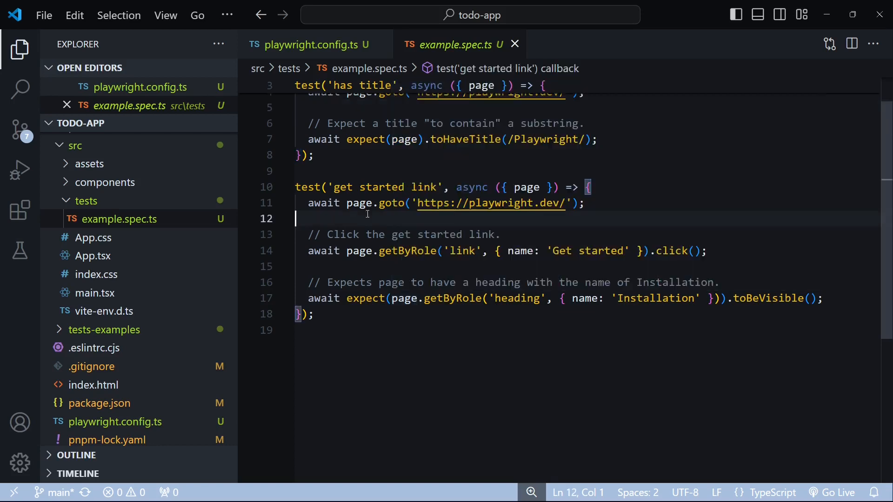
mouse_move(490, 204)
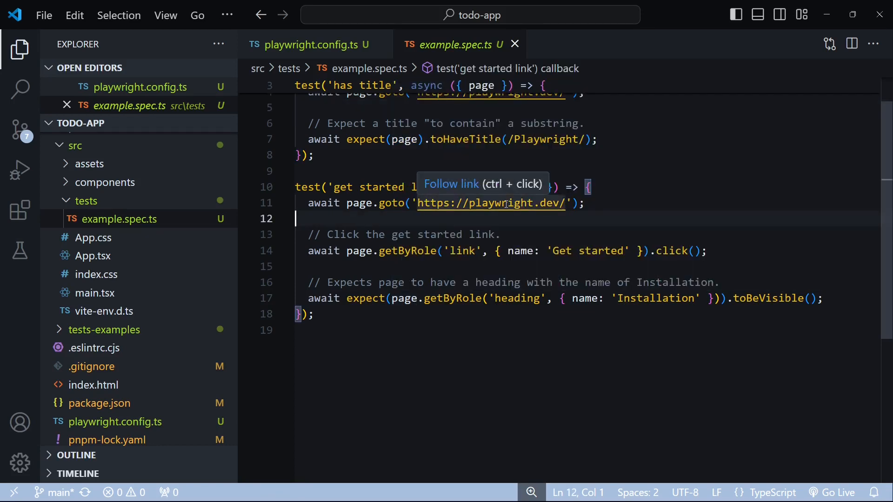
left_click(490, 204)
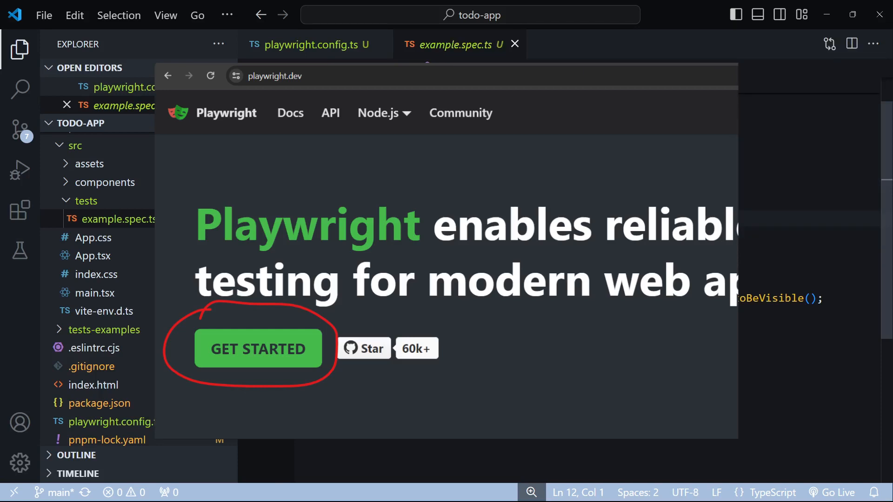
left_click(258, 348)
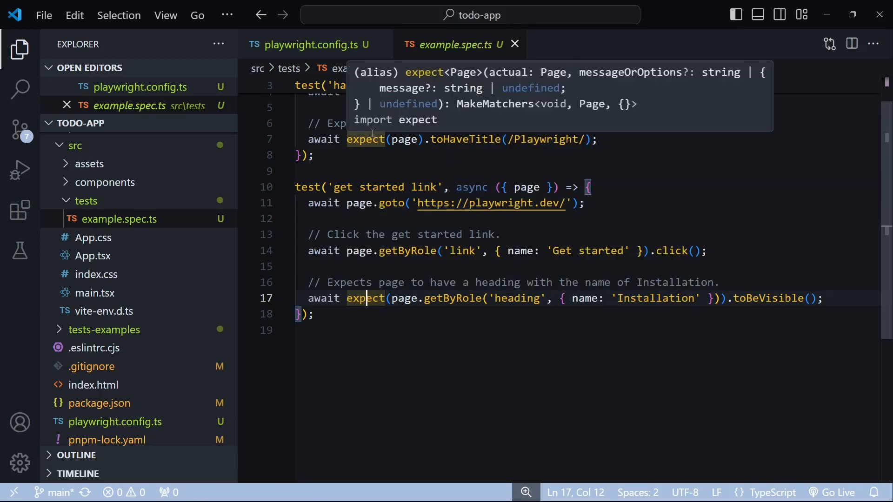
mouse_move(465, 139)
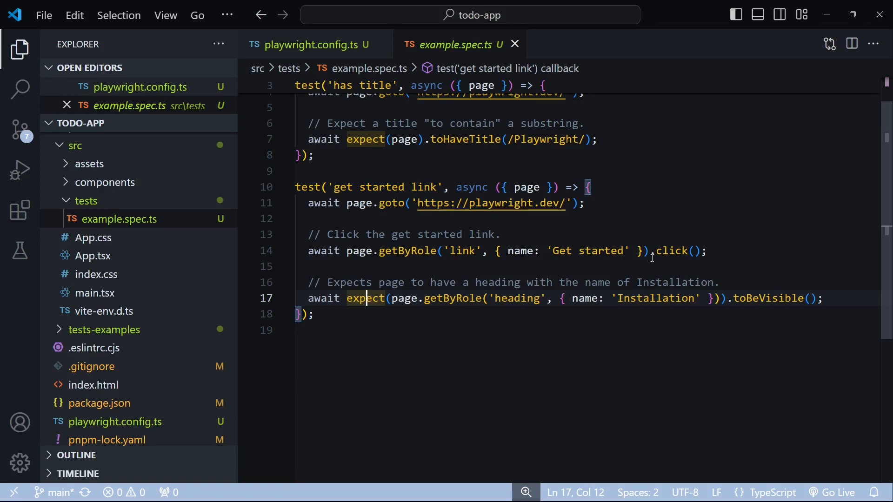
scroll("up", 3)
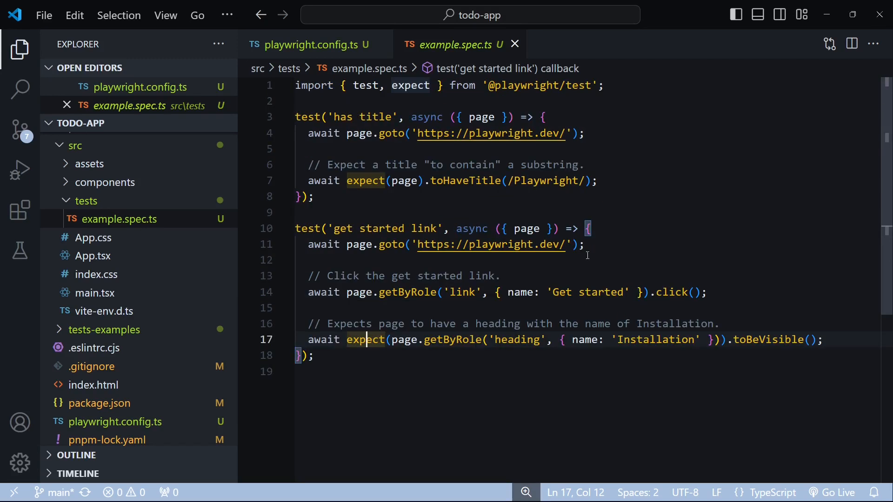
mouse_move(651, 325)
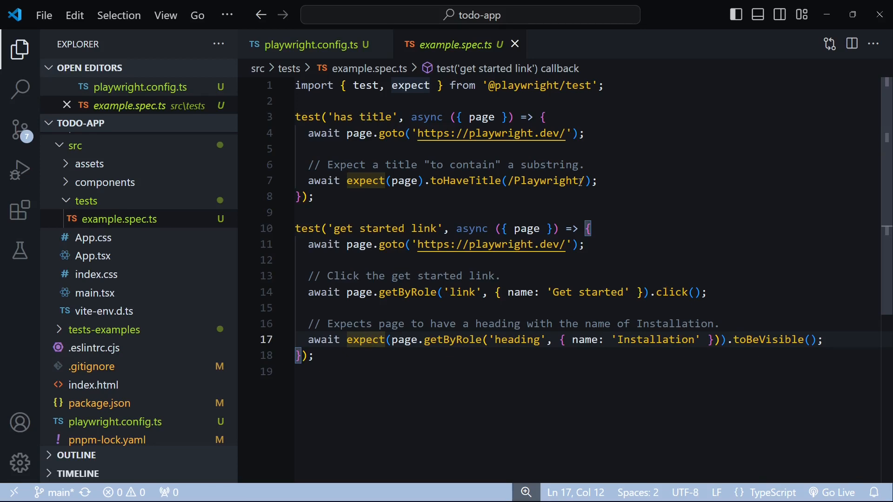
mouse_move(492, 133)
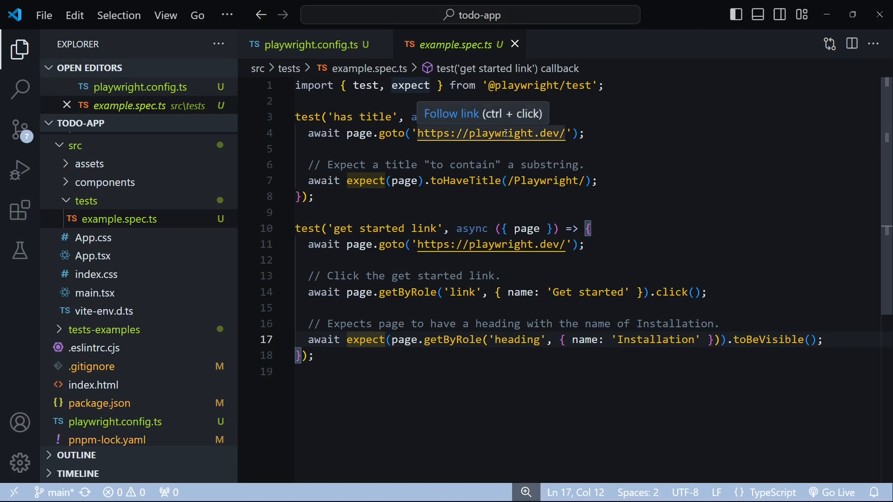
mouse_move(504, 326)
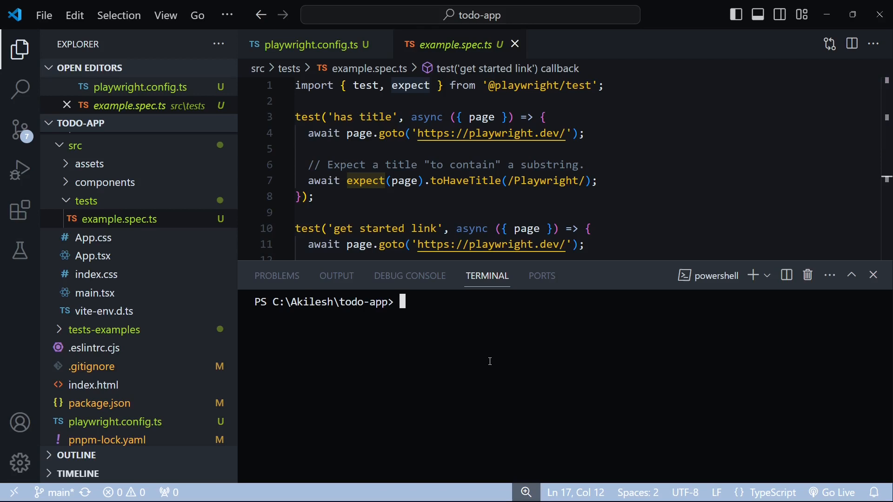
Run 'pnpm exec playwright test' in the terminal to start the 6-test run.
type("pnpm")
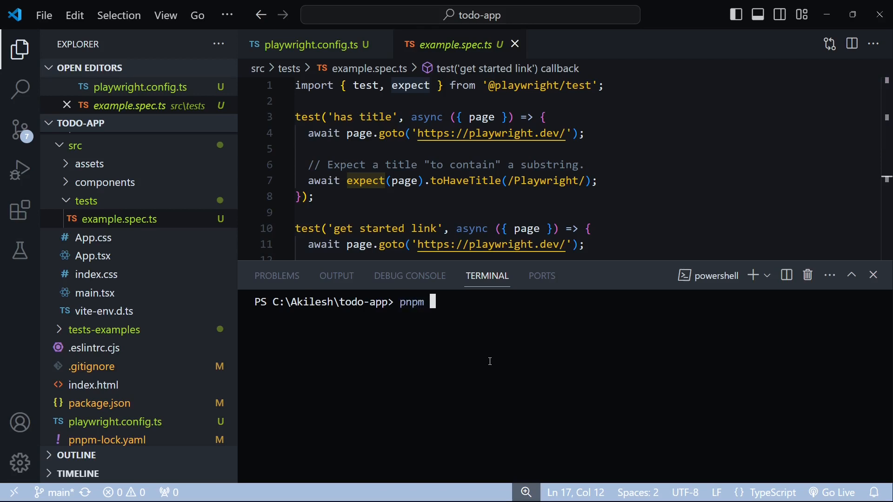
type("exec")
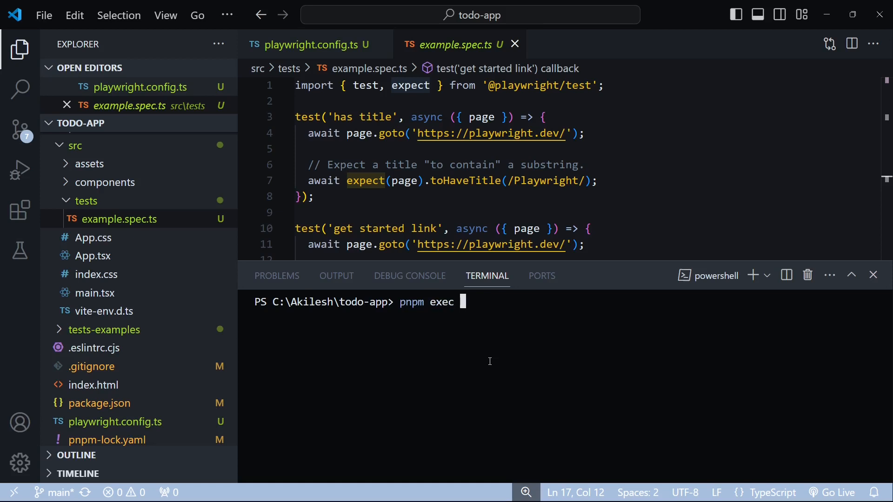
type("playwright")
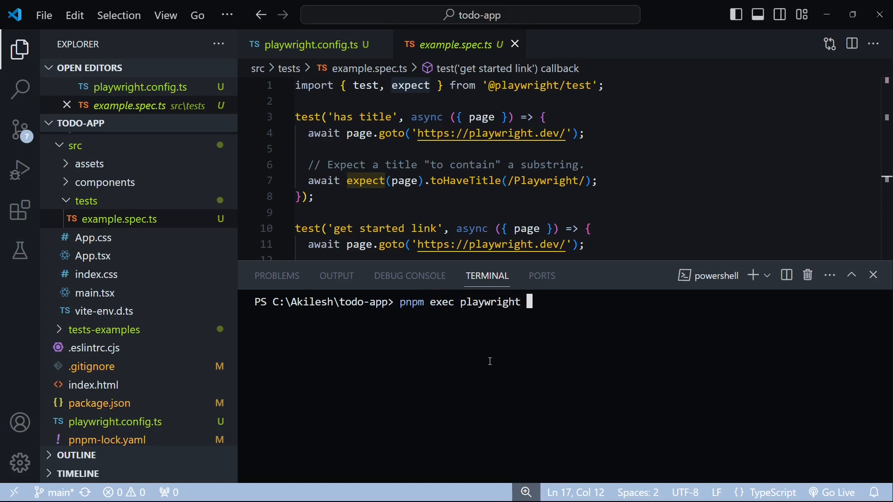
type("test")
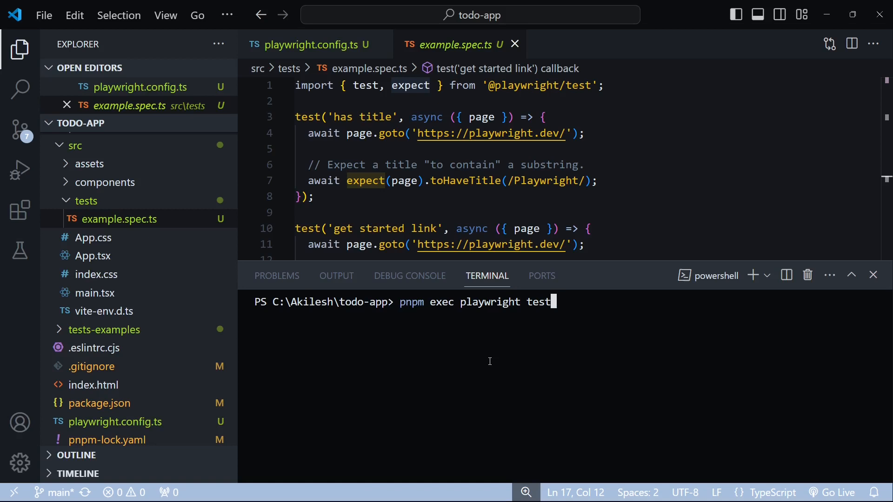
key("Return")
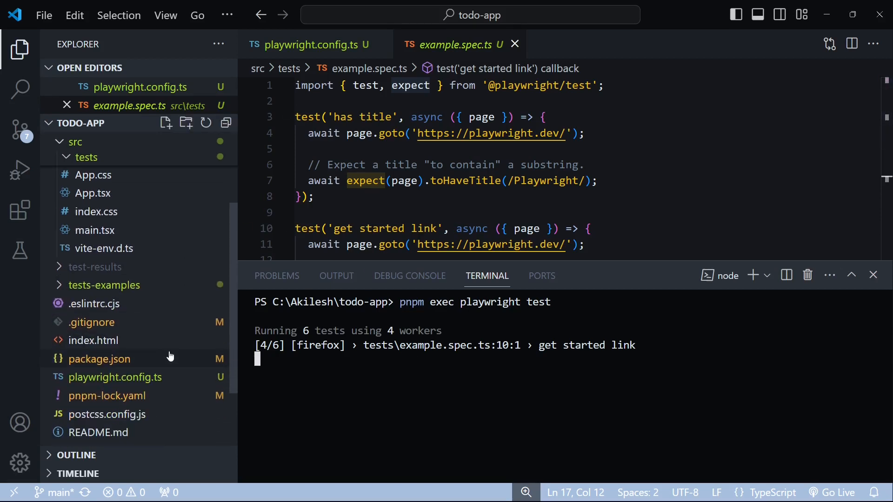
Start a new script line after preview in package.json, then return to example.spec.ts.
left_click(99, 358)
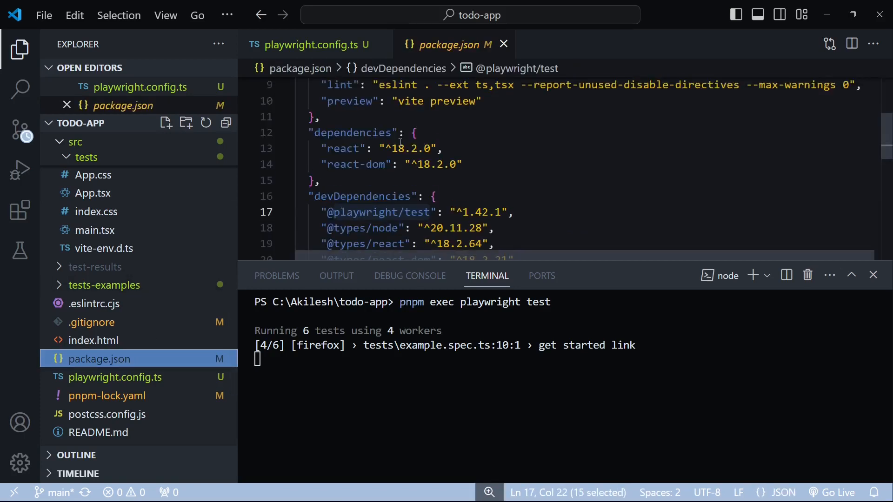
left_click(517, 183)
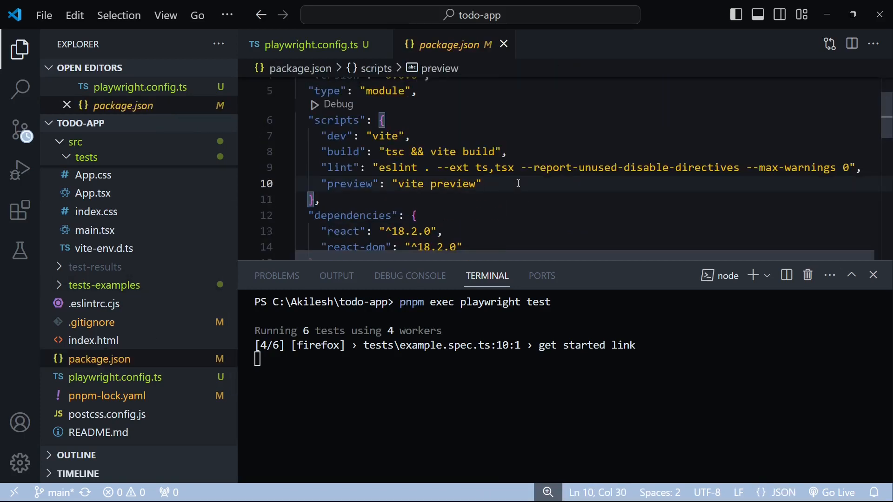
key("Enter")
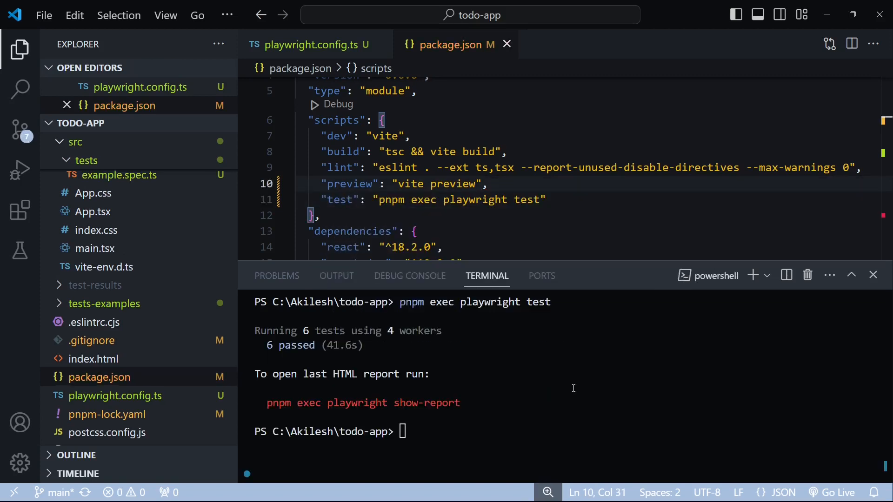
mouse_move(357, 352)
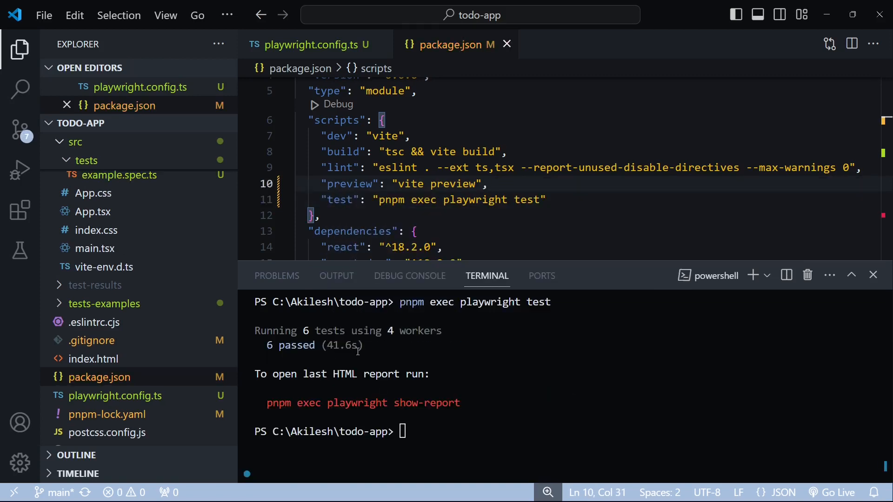
mouse_move(370, 351)
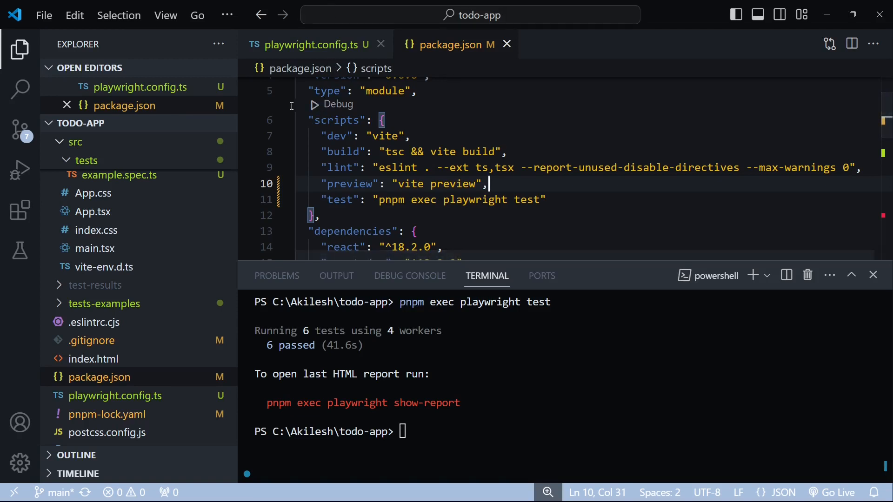
left_click(119, 175)
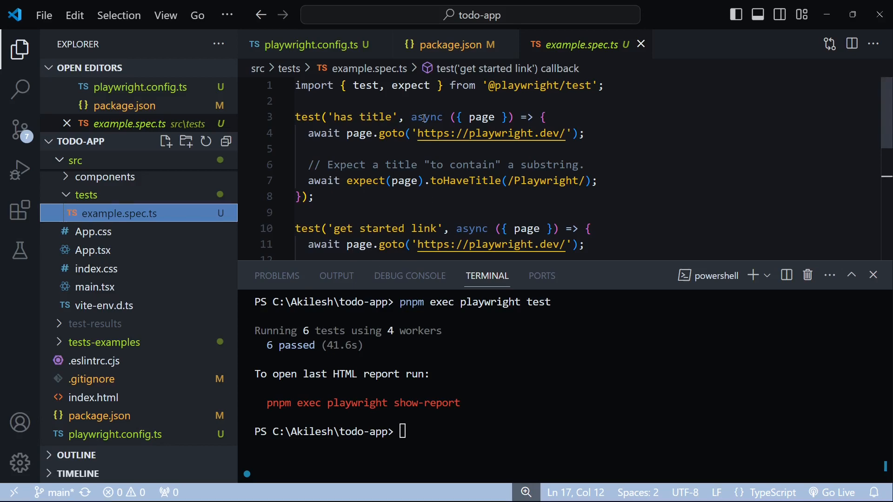
mouse_move(359, 133)
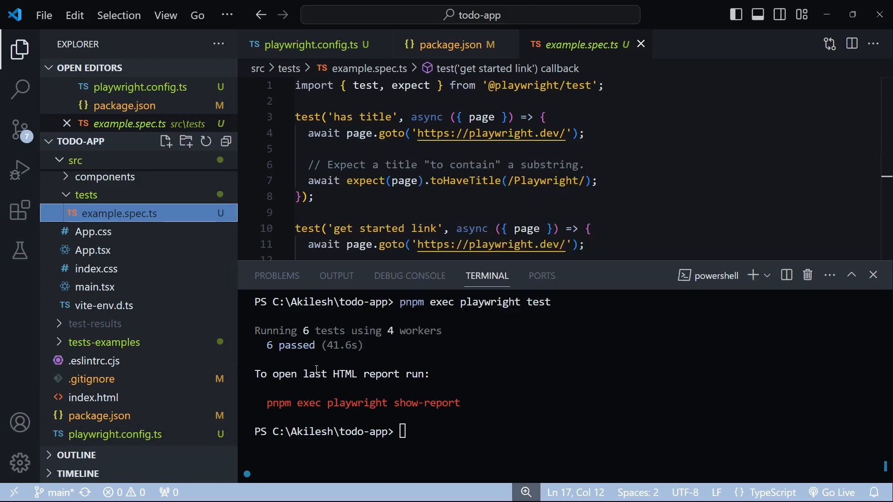
mouse_move(418, 407)
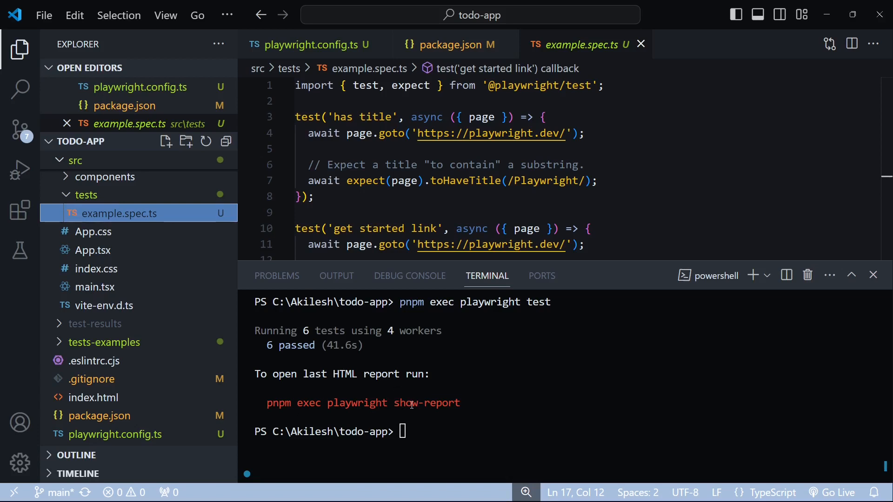
mouse_move(450, 408)
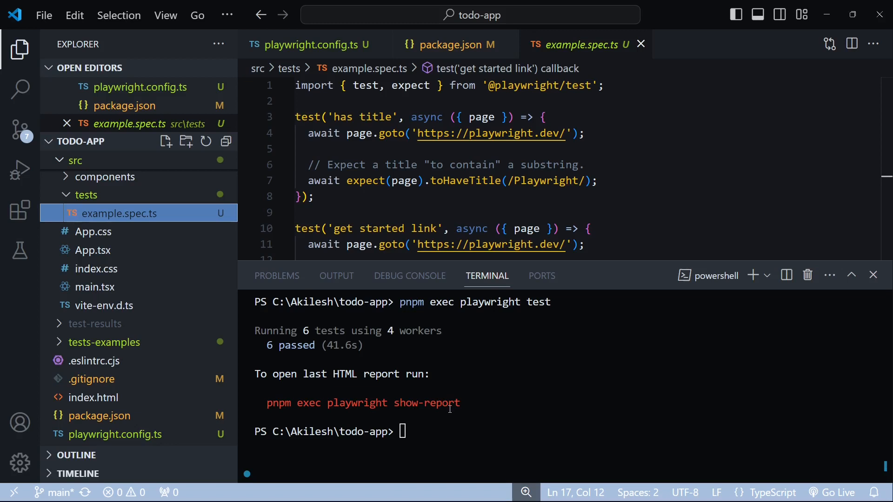
Run pnpm exec playwright show-report in the terminal to serve the HTML report.
type("pnp m")
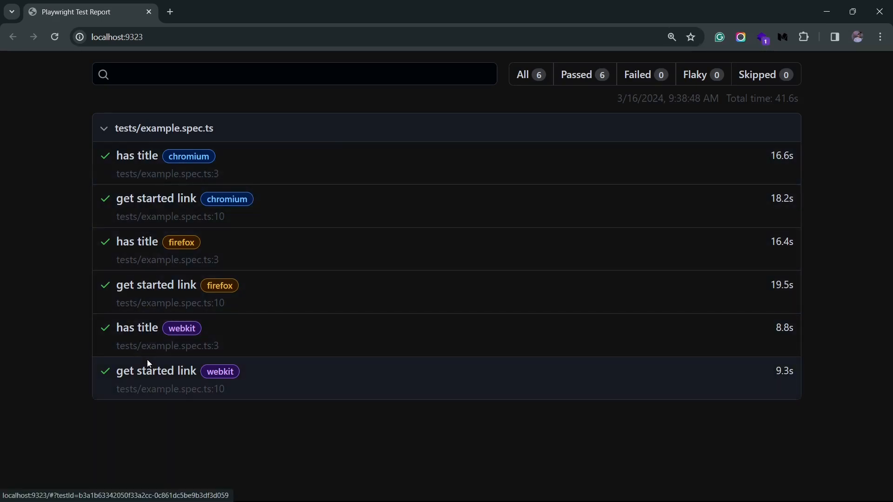
mouse_move(146, 246)
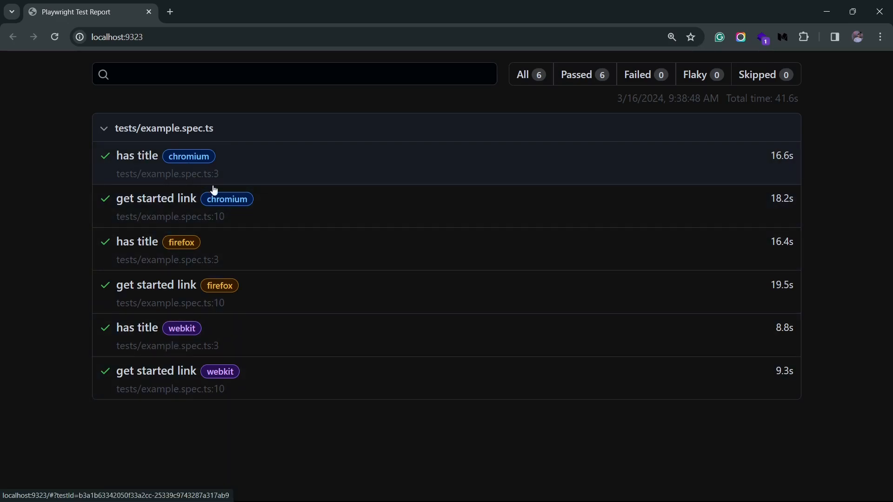
mouse_move(230, 201)
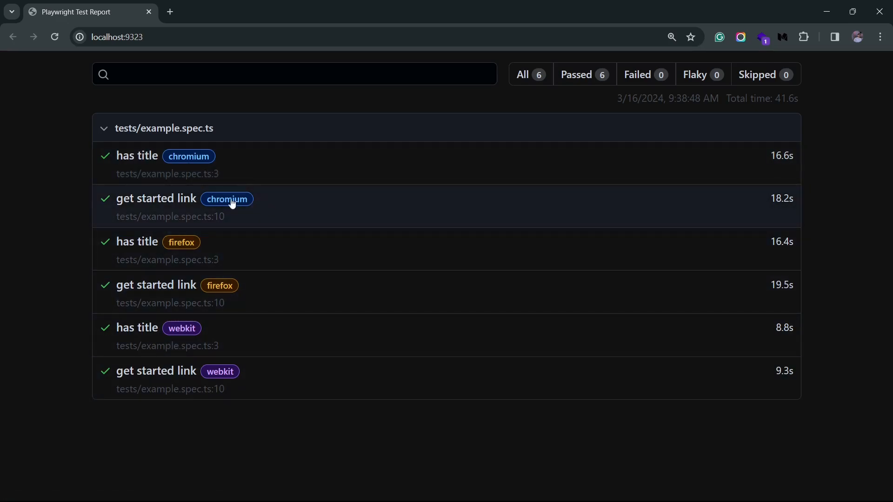
mouse_move(168, 202)
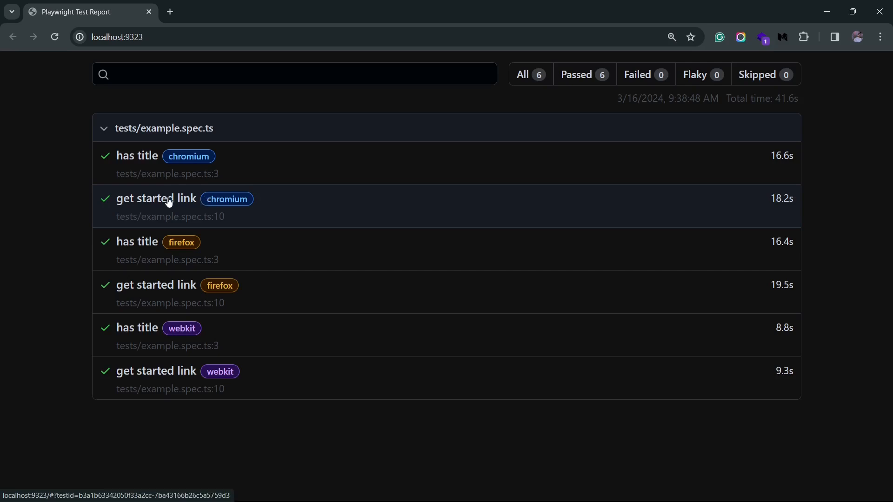
mouse_move(156, 198)
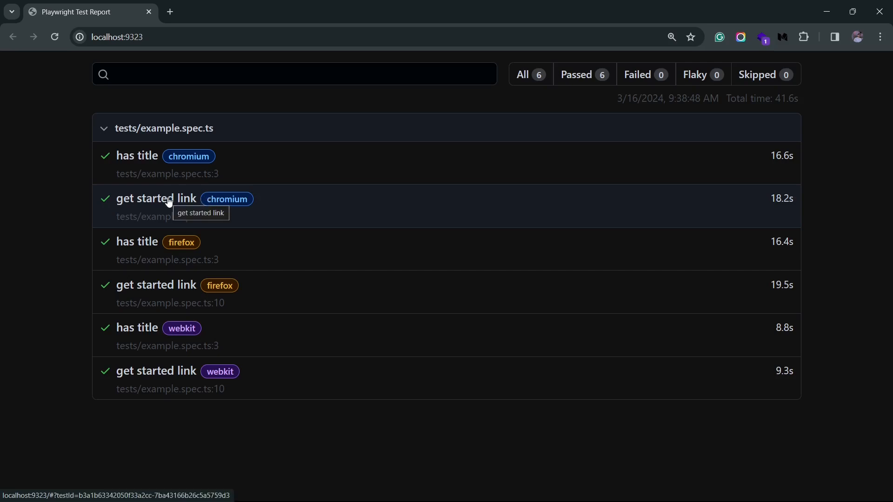
mouse_move(219, 372)
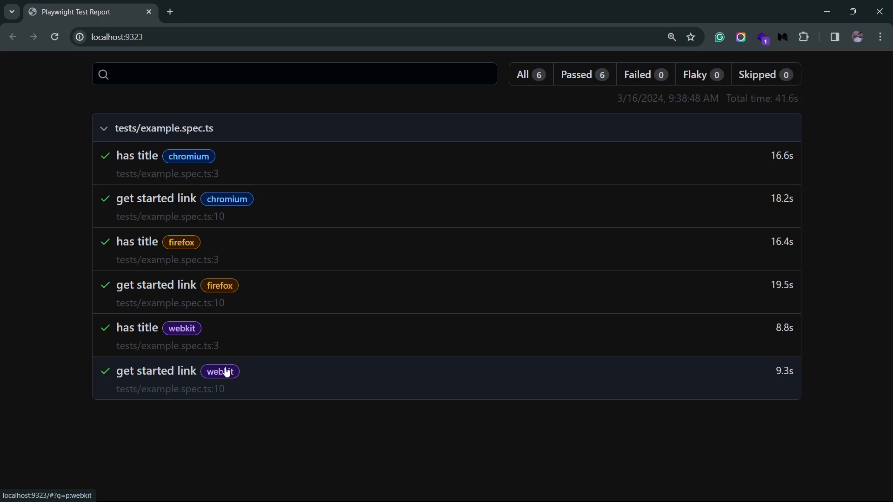
View the chromium 'has title' test details with its page.goto and toHaveTitle steps.
left_click(138, 156)
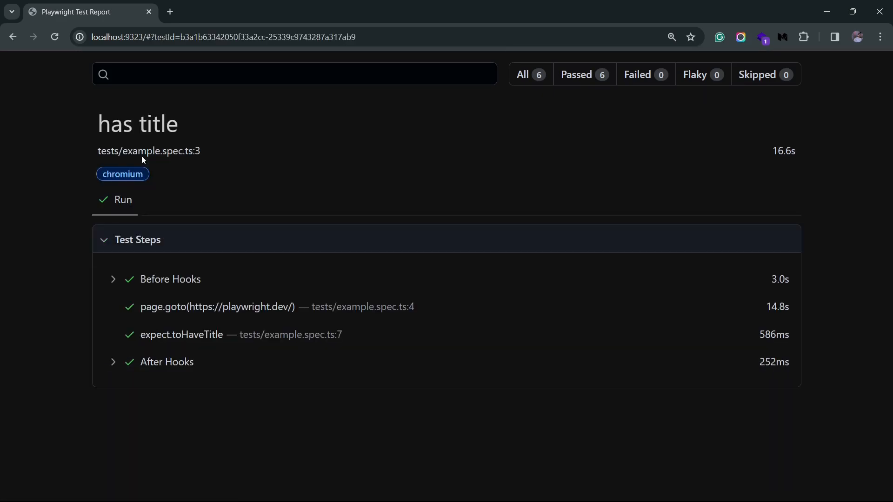
mouse_move(150, 308)
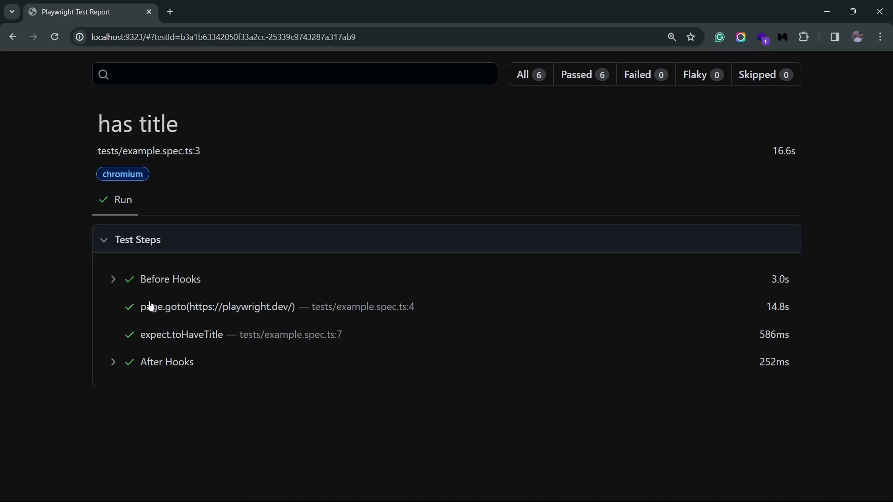
mouse_move(184, 279)
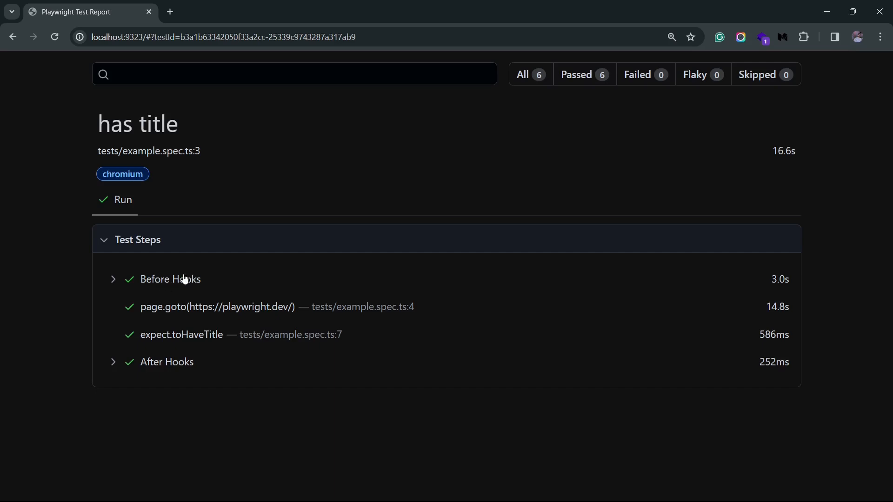
mouse_move(203, 314)
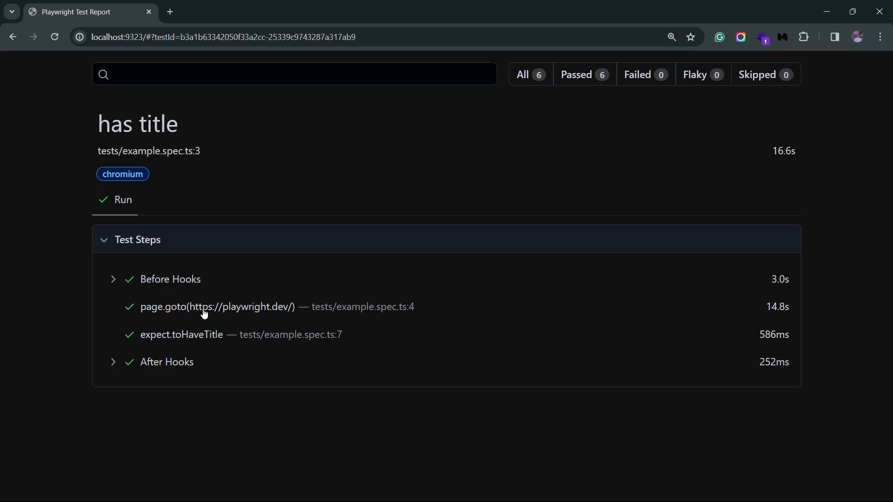
mouse_move(192, 329)
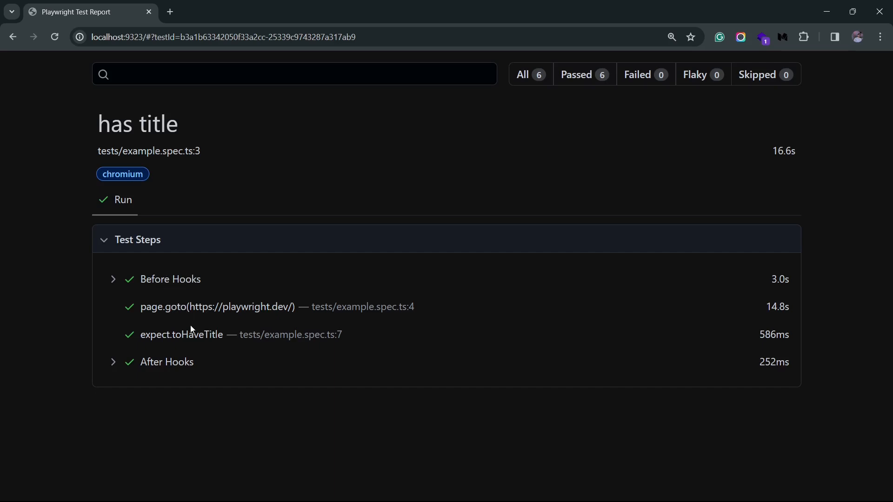
mouse_move(179, 365)
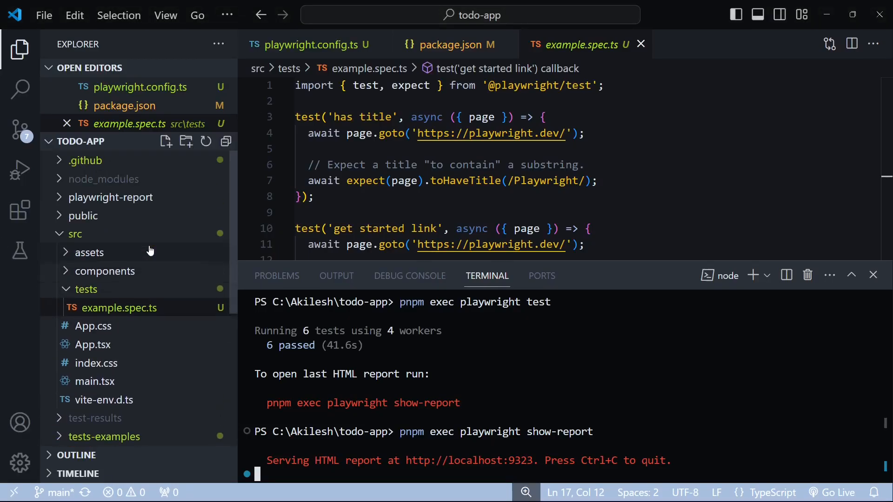
mouse_move(110, 197)
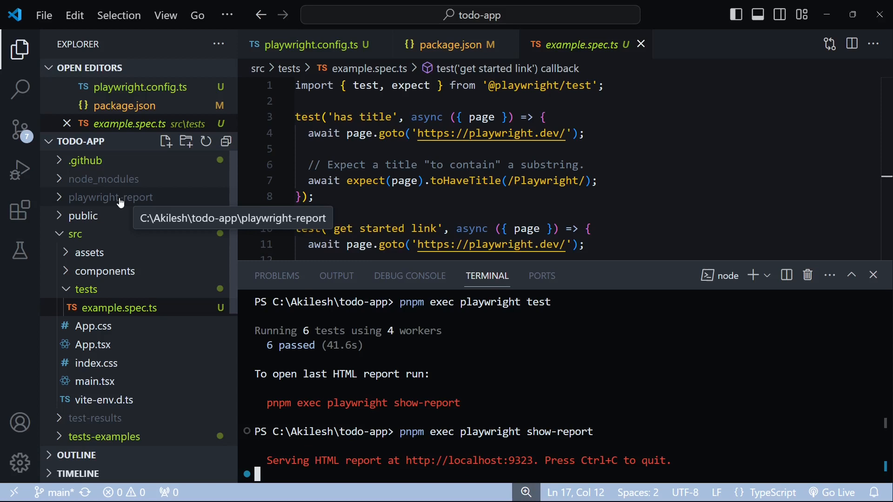
mouse_move(120, 196)
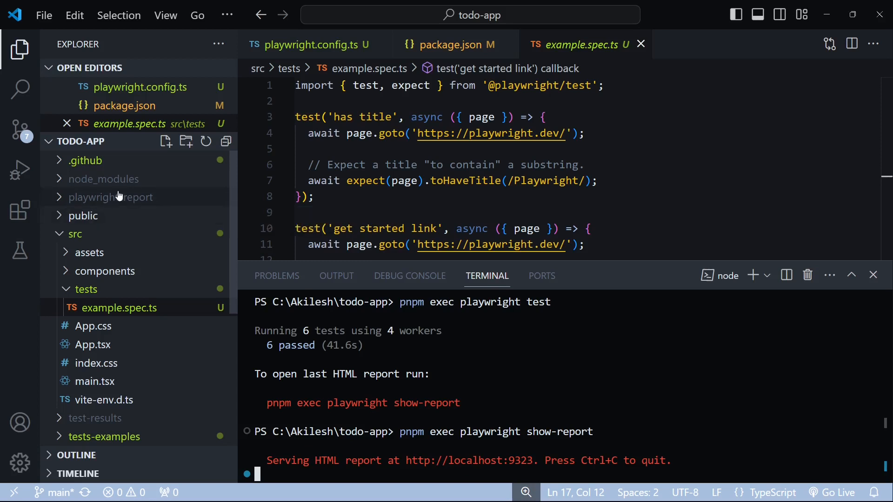
Serve playwright-report/index.html in the browser with Live Server.
left_click(112, 197)
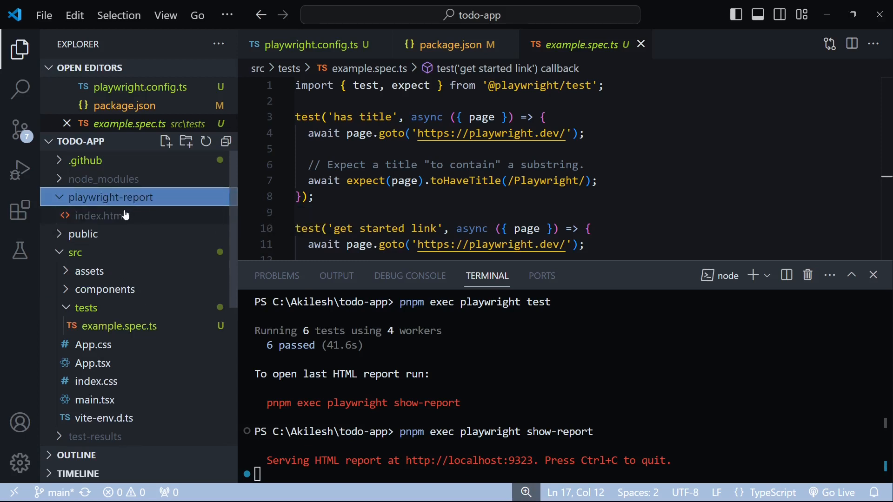
mouse_move(112, 221)
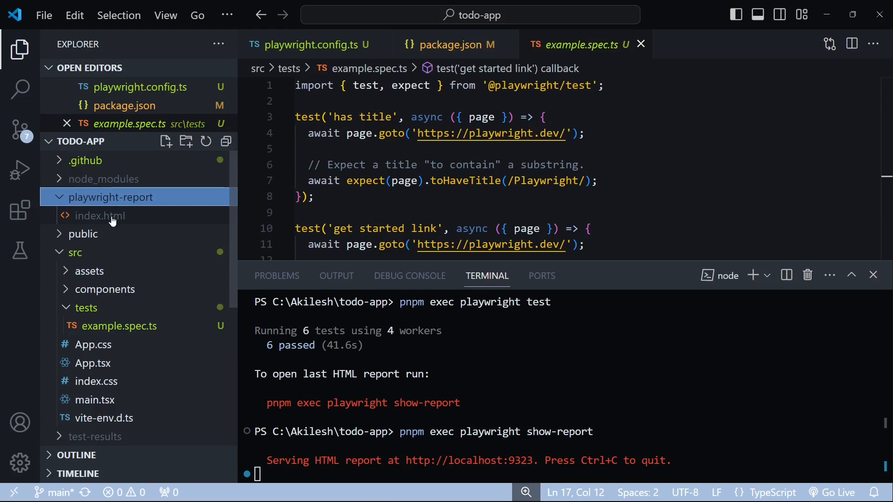
right_click(100, 215)
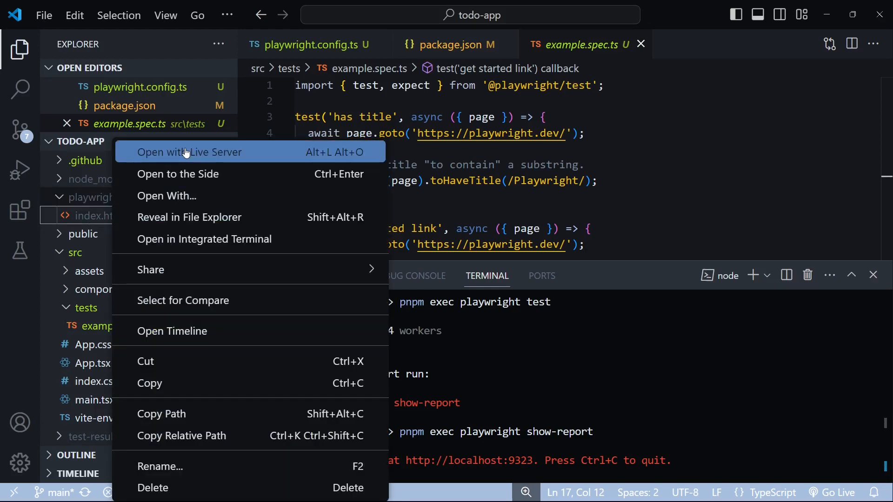
left_click(189, 152)
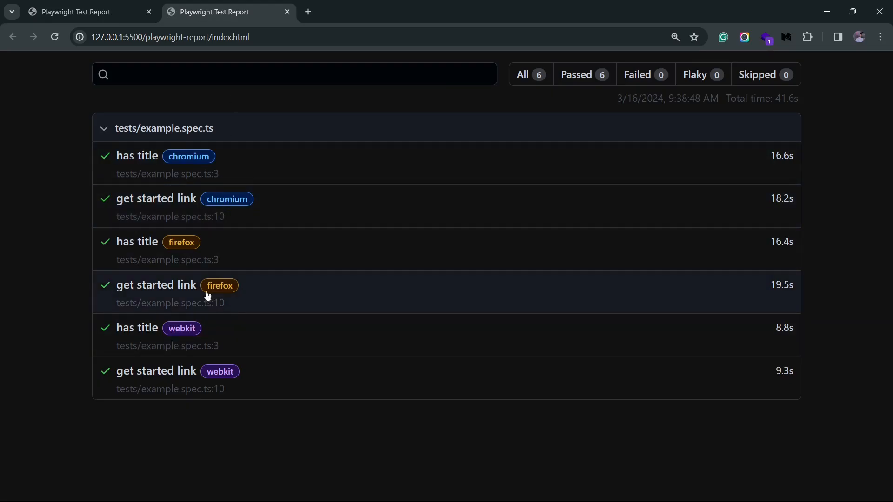
mouse_move(207, 4)
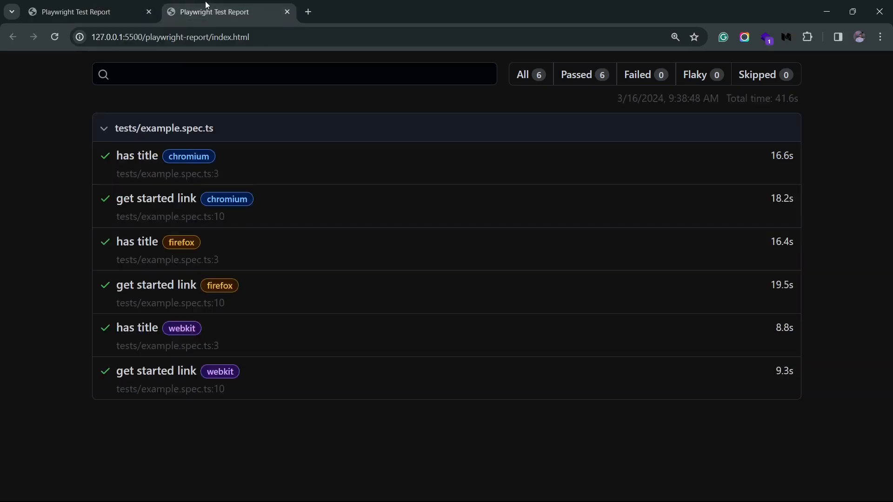
mouse_move(134, 271)
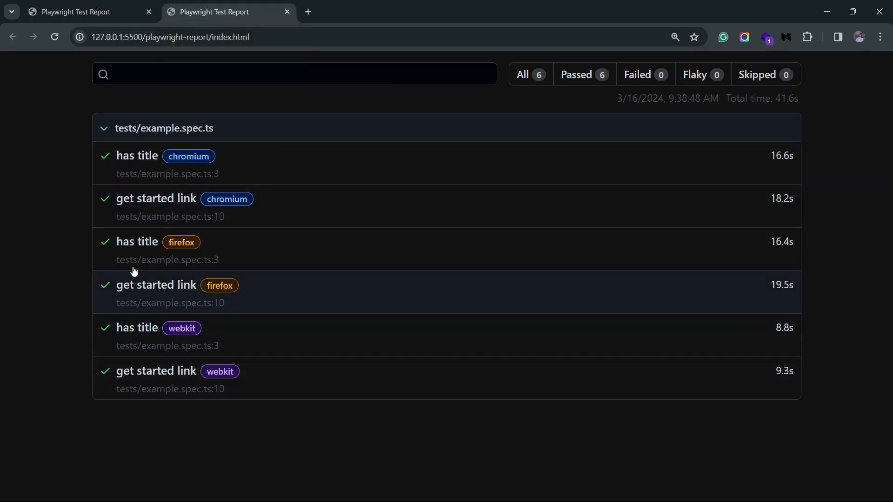
mouse_move(166, 285)
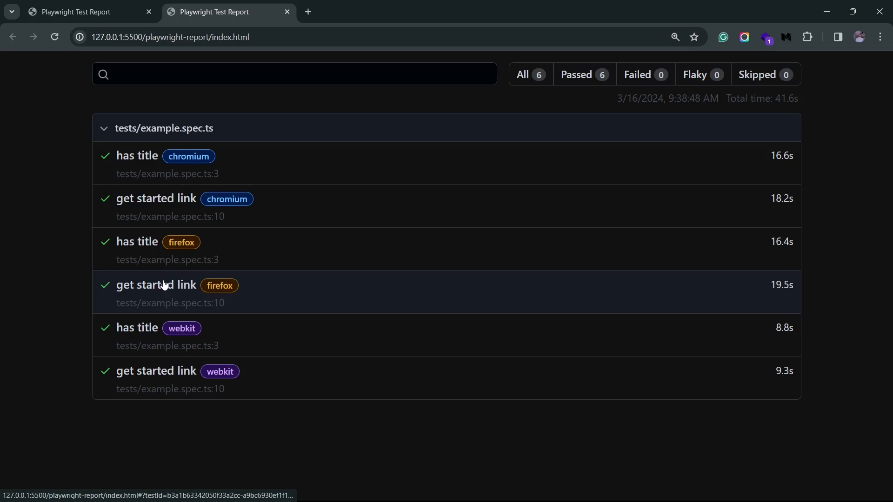
View the chromium 'has title' test details in the 127.0.0.1:5500 report.
left_click(136, 156)
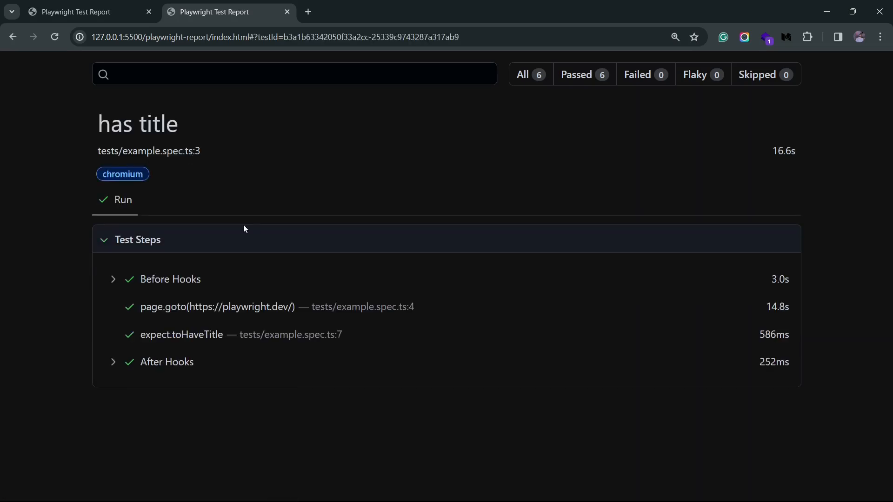
mouse_move(188, 354)
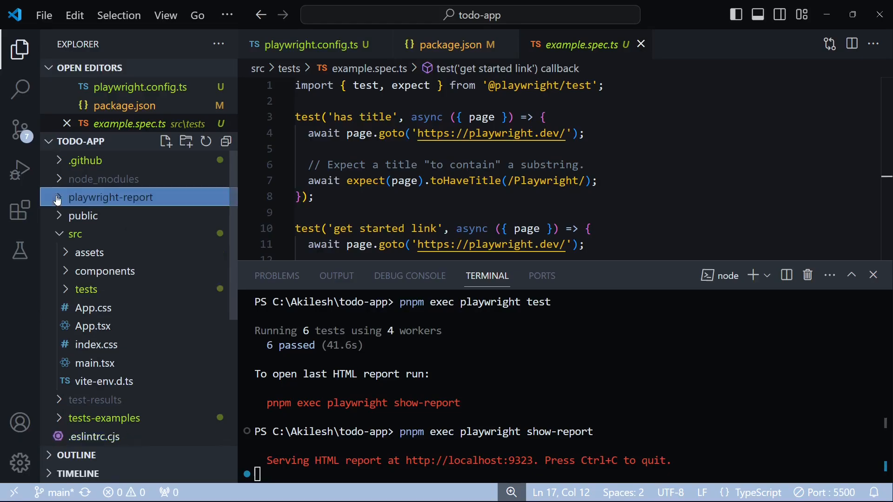
Browse demo-todo-app.spec.ts from tests-examples, reading its New Todo add-item tests.
scroll("down", 3)
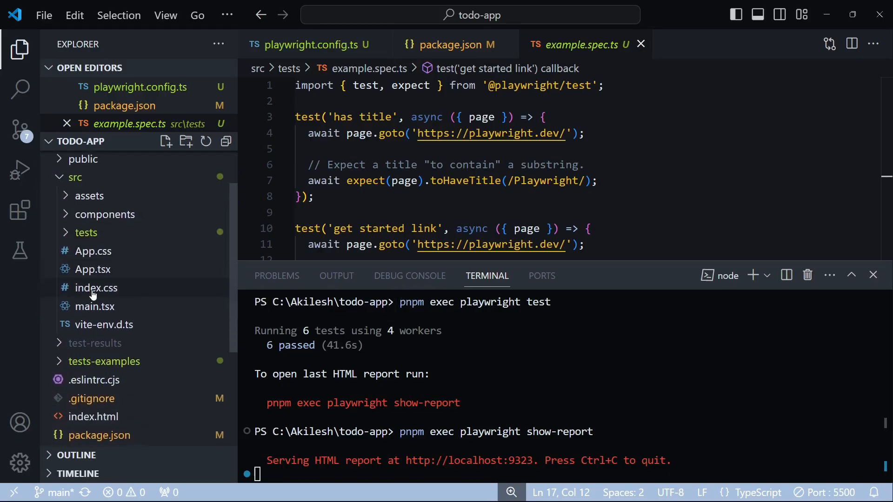
mouse_move(105, 361)
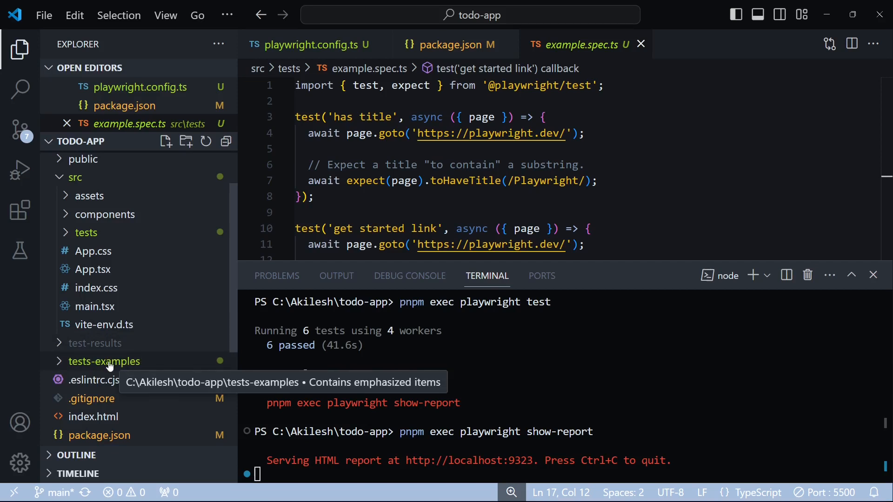
left_click(104, 361)
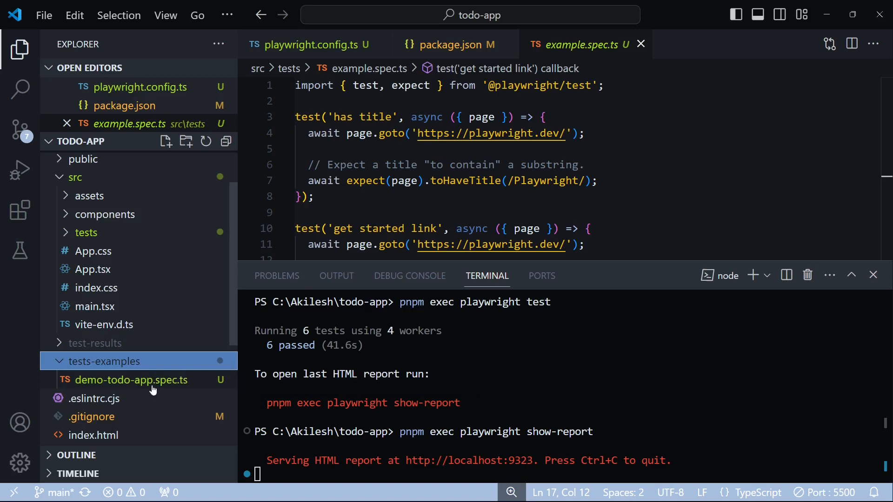
left_click(130, 380)
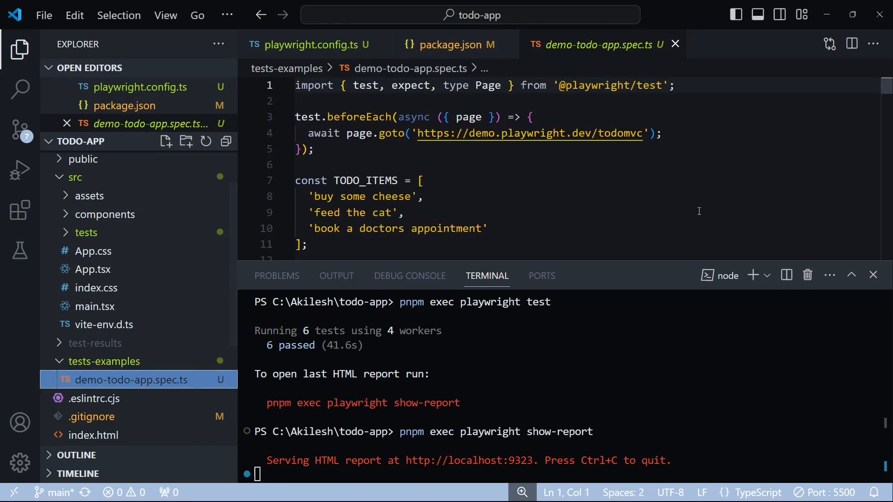
left_click(872, 275)
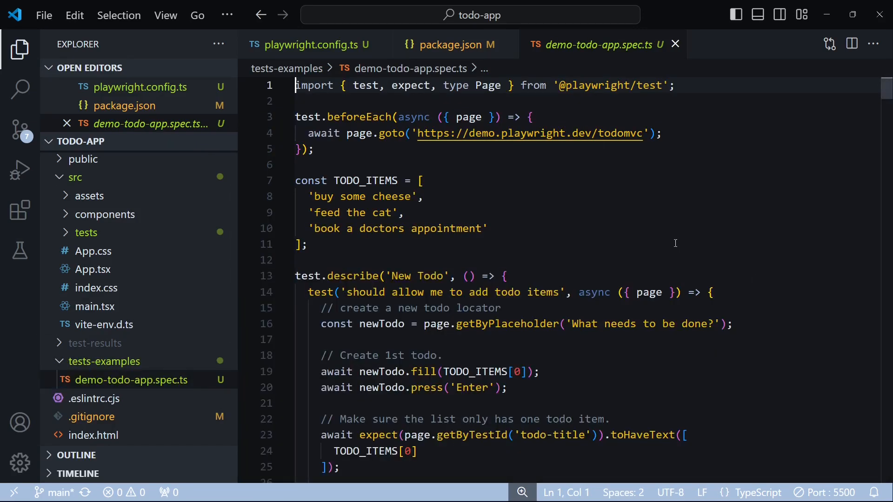
scroll("down", 3)
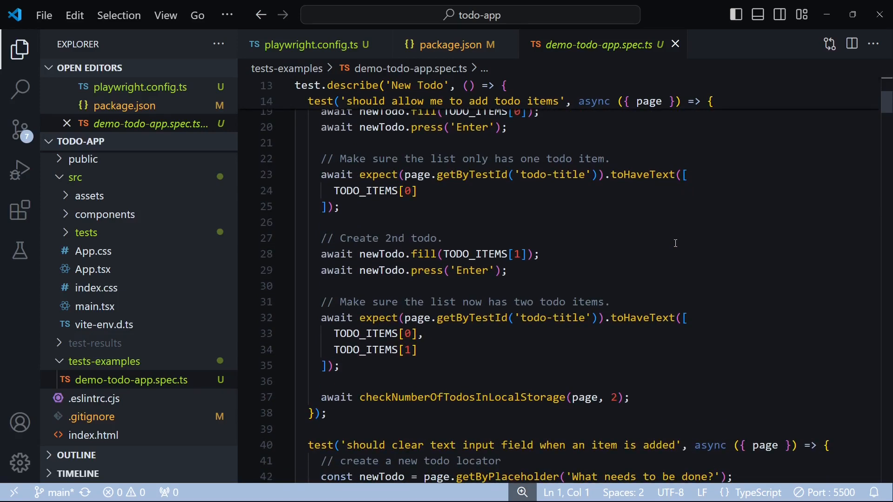
scroll("up", 3)
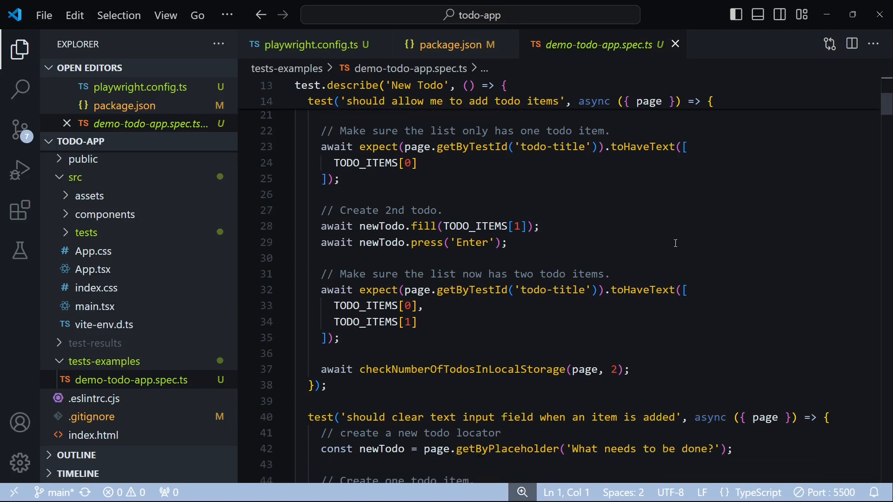